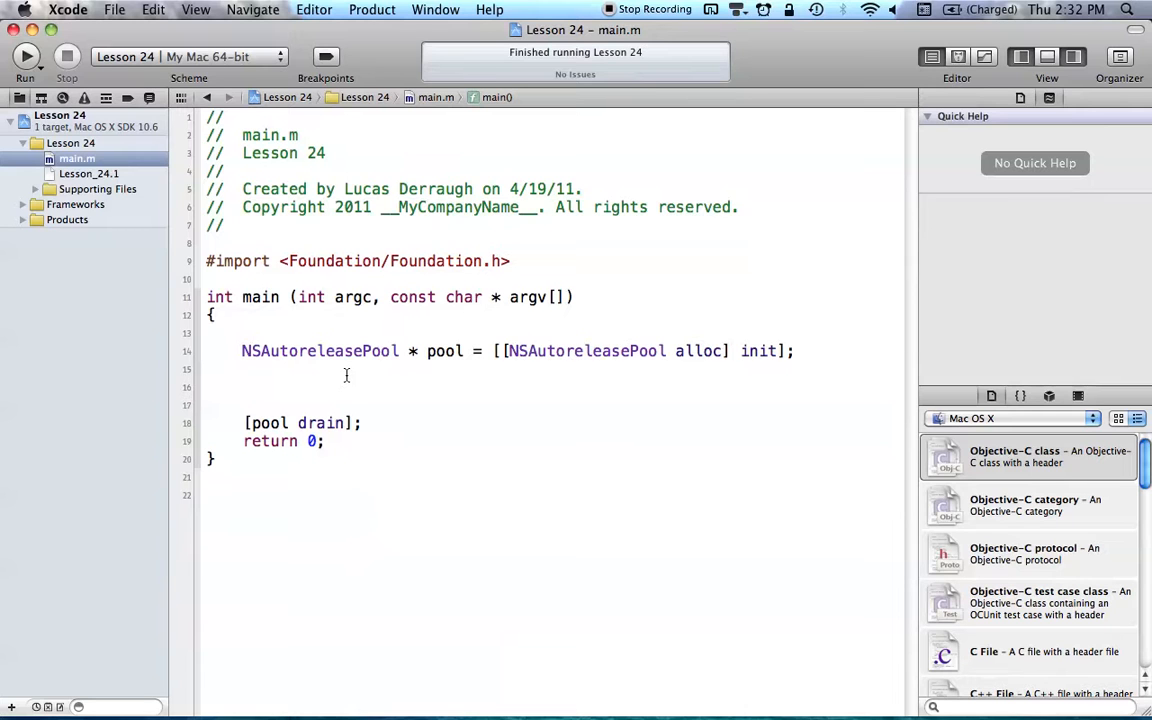
# Save the new Objective-C class as 'Dog', creating Dog.h and Dog.m.
pyautogui.click(245, 387)
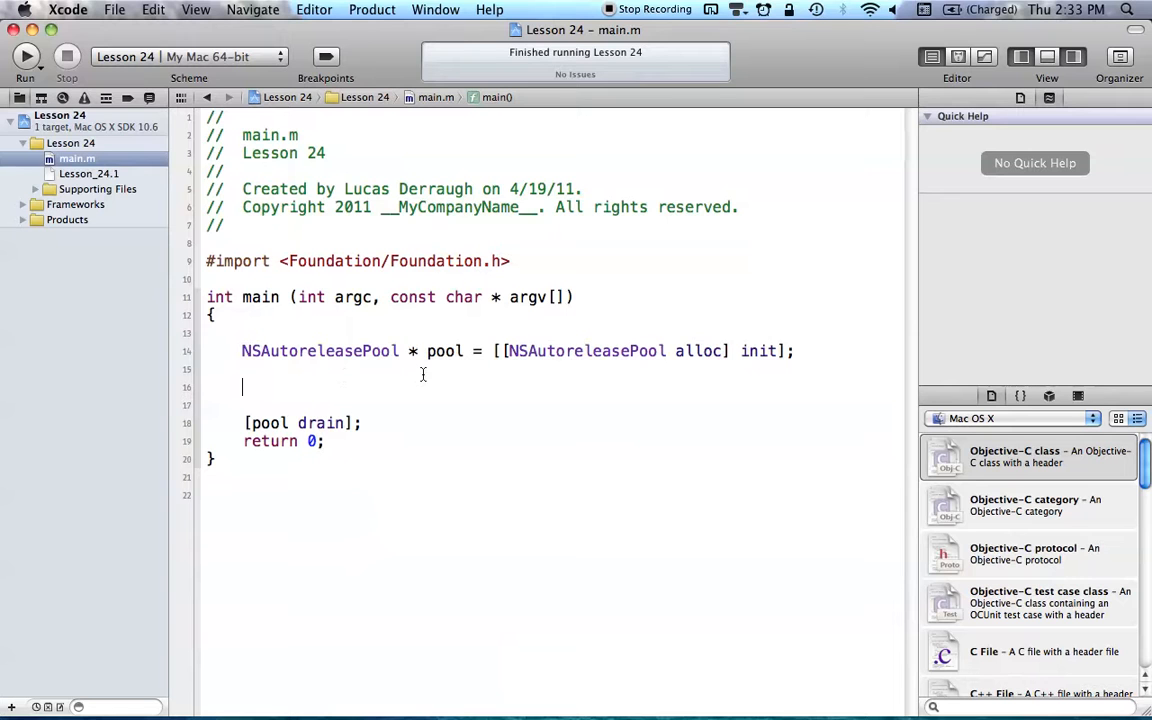
pyautogui.moveTo(440, 388)
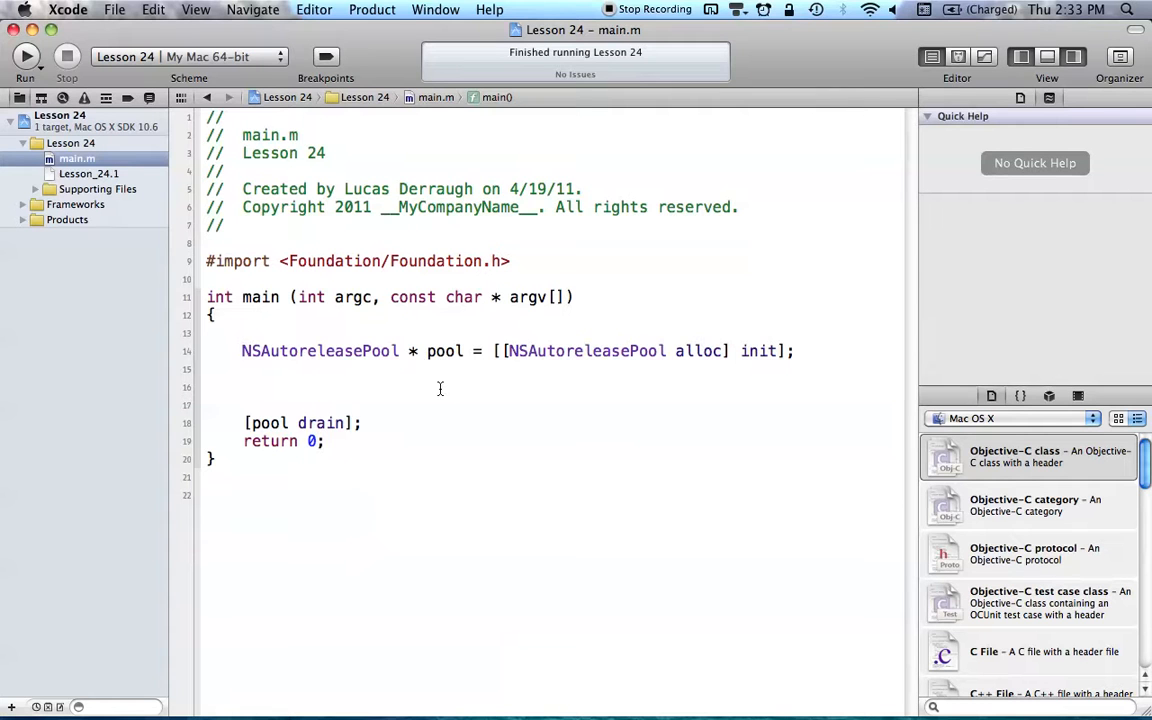
pyautogui.click(242, 387)
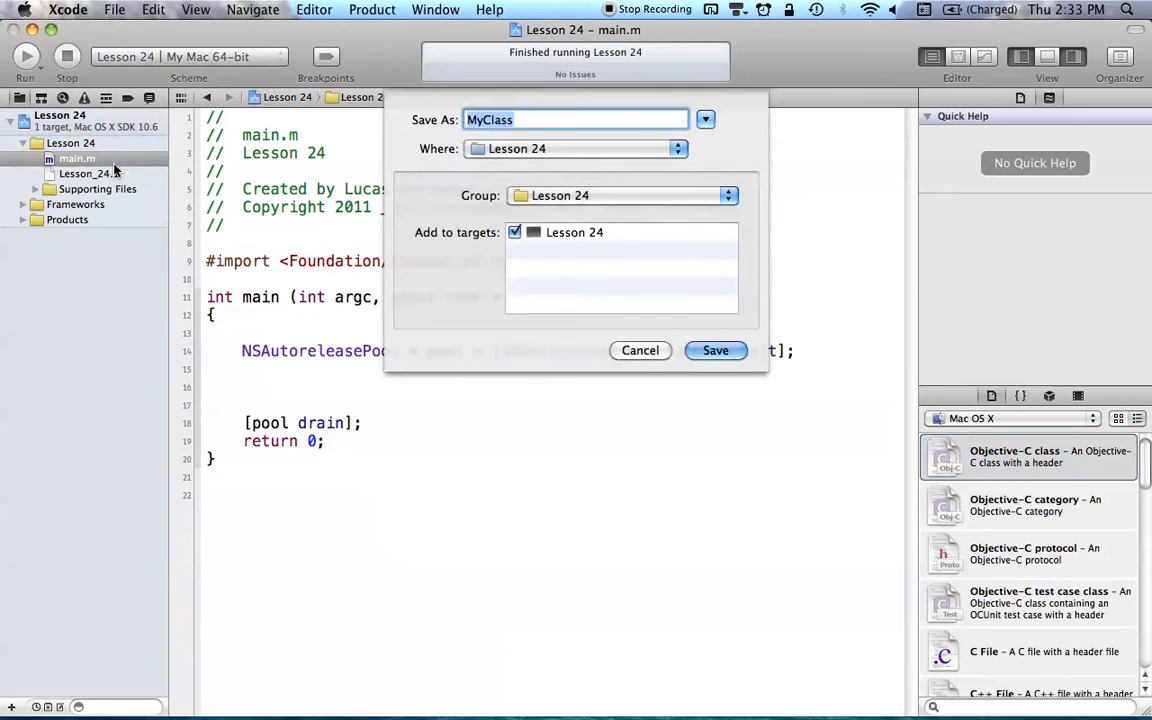
pyautogui.write('Dog')
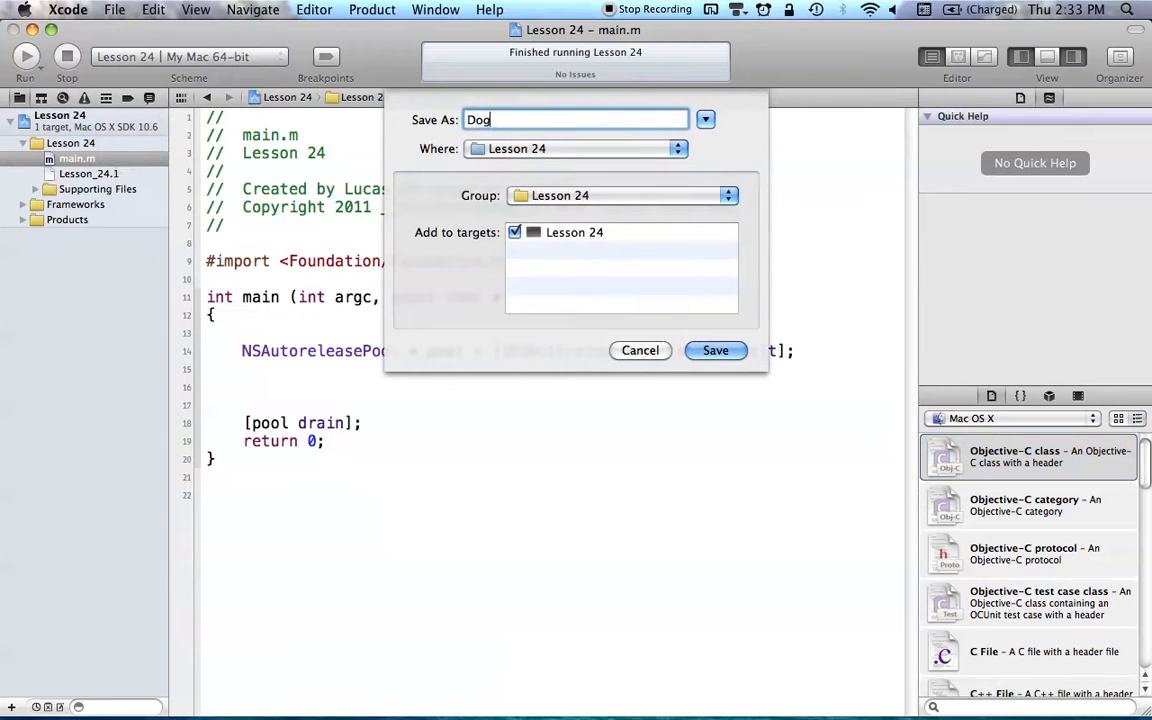
pyautogui.click(715, 350)
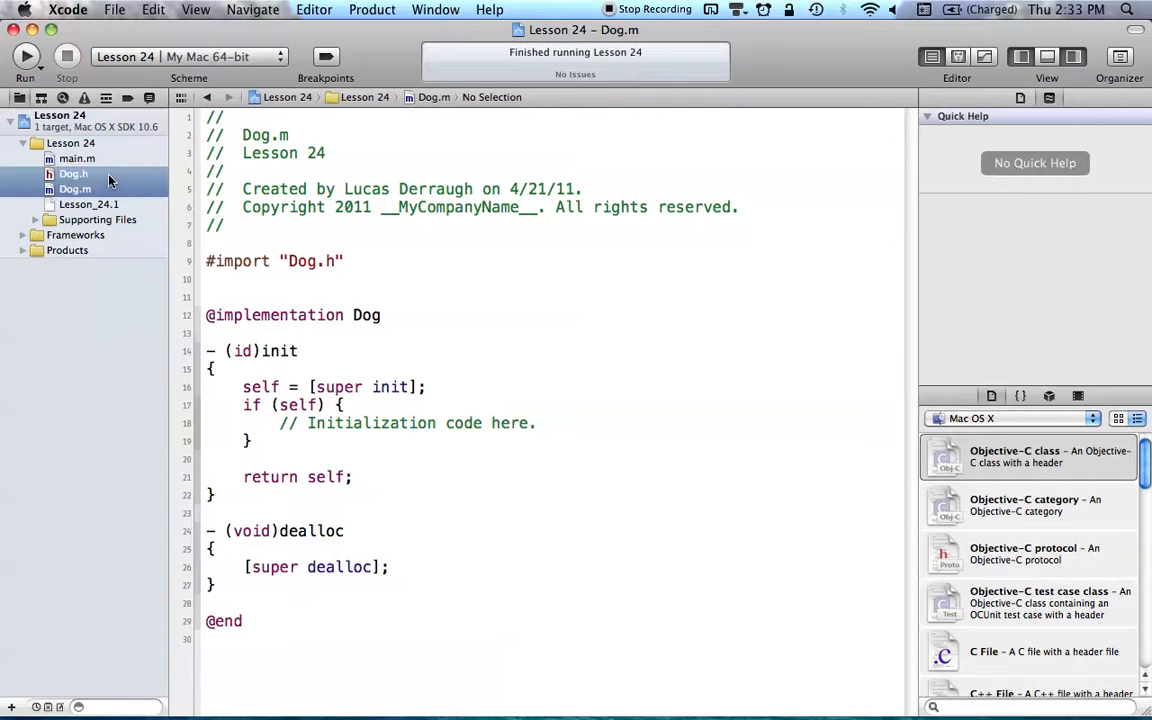
# Declare a private 'int age;' instance variable in Dog.h.
pyautogui.click(73, 173)
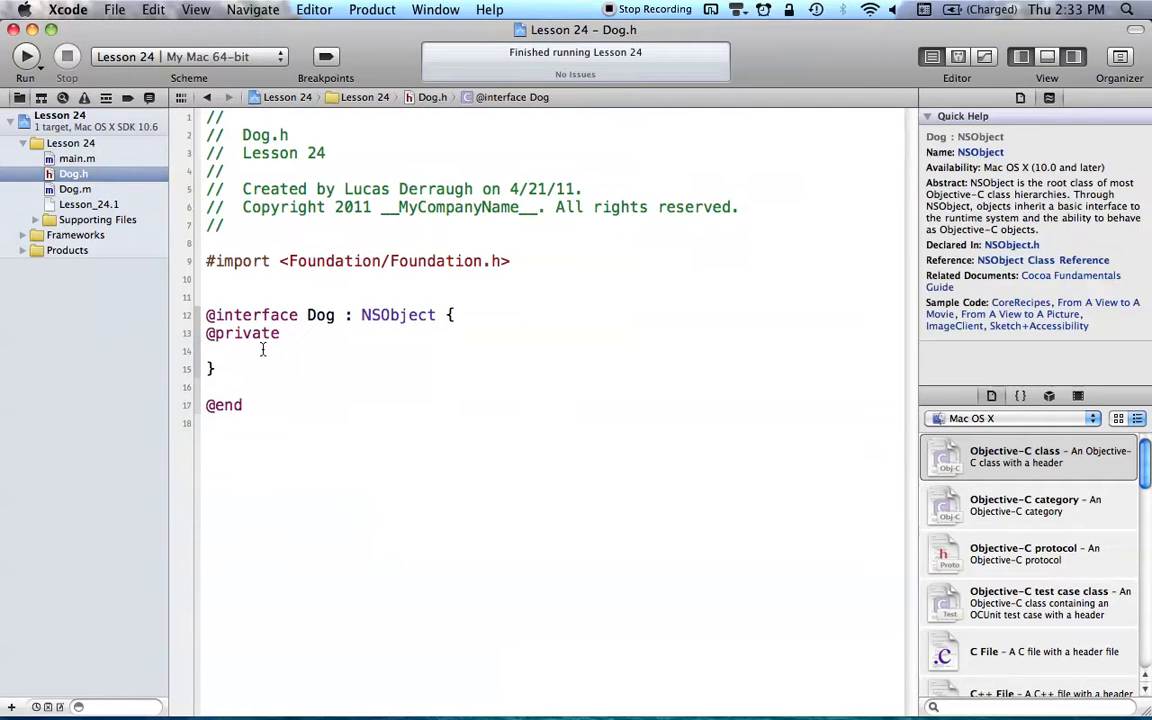
pyautogui.write('int age;')
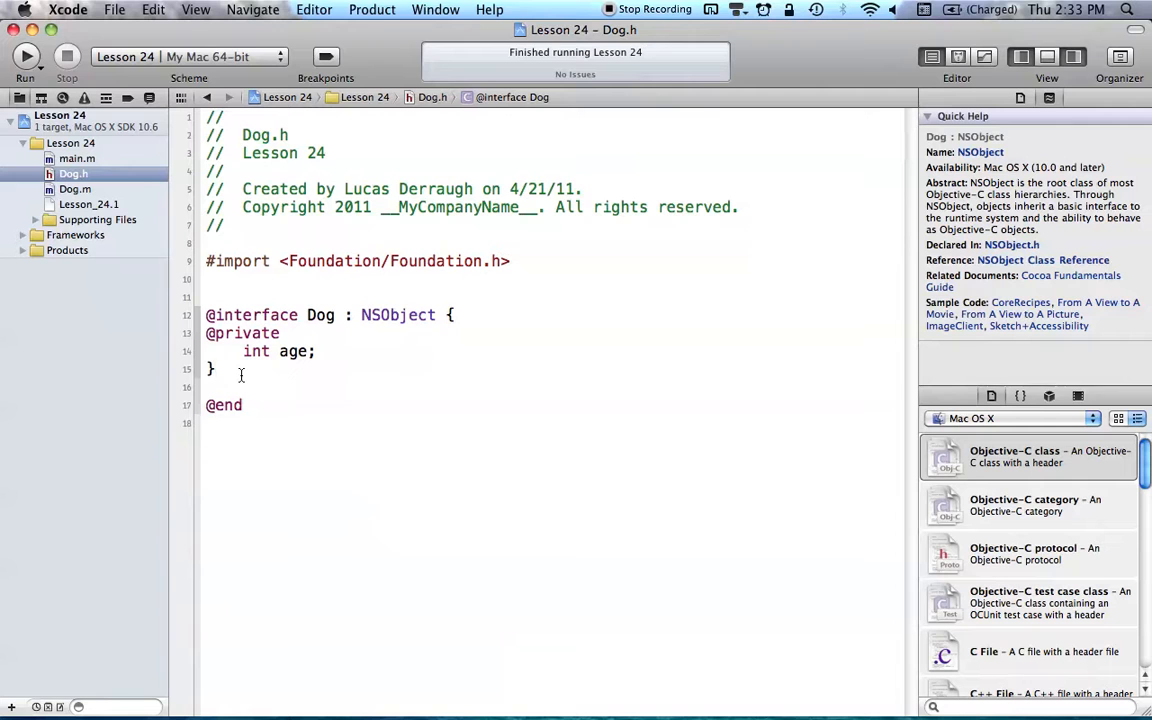
pyautogui.press('Return')
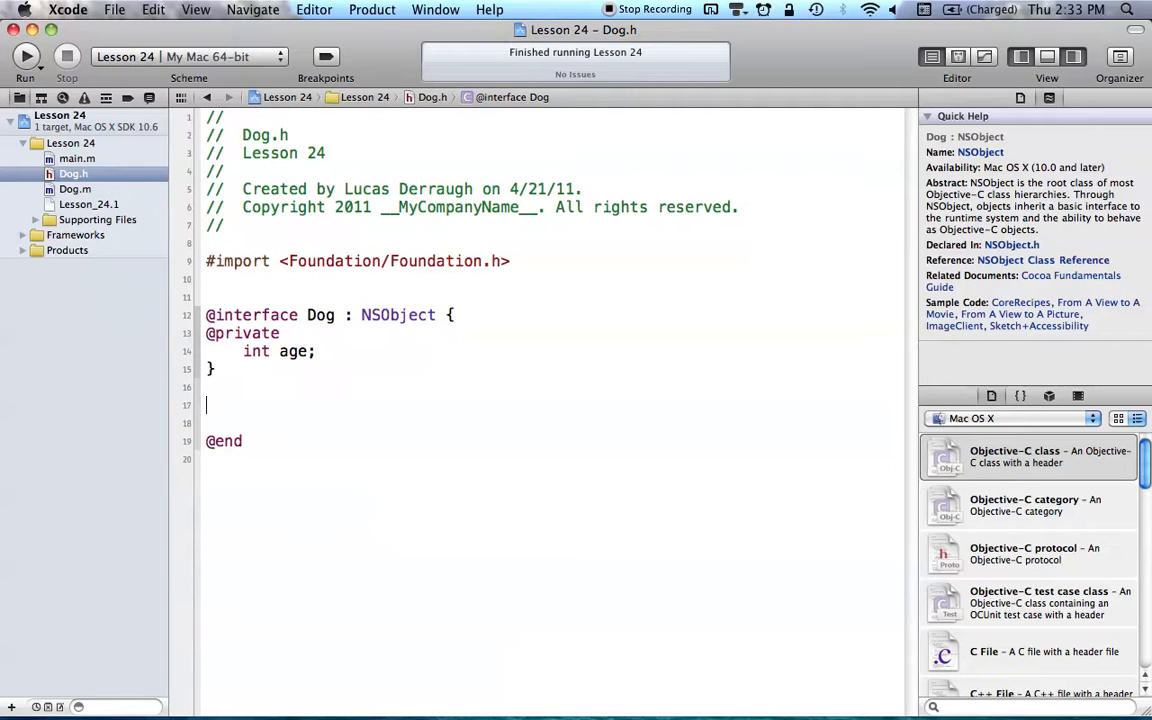
pyautogui.write('@')
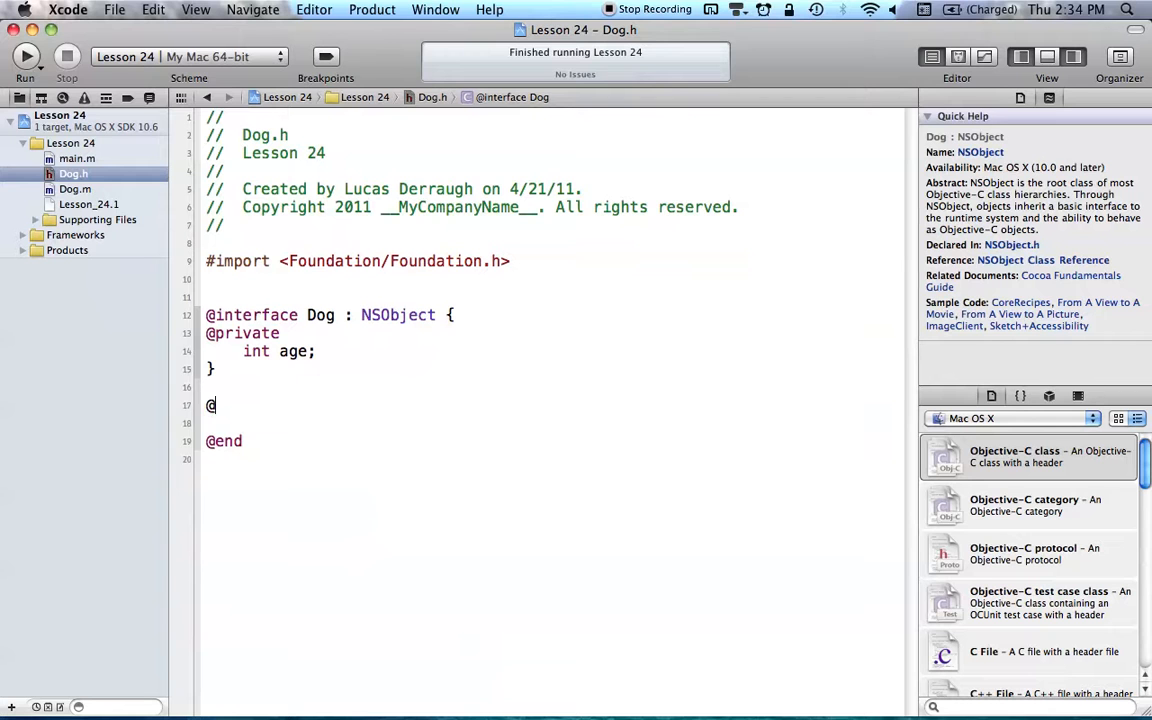
pyautogui.write('property')
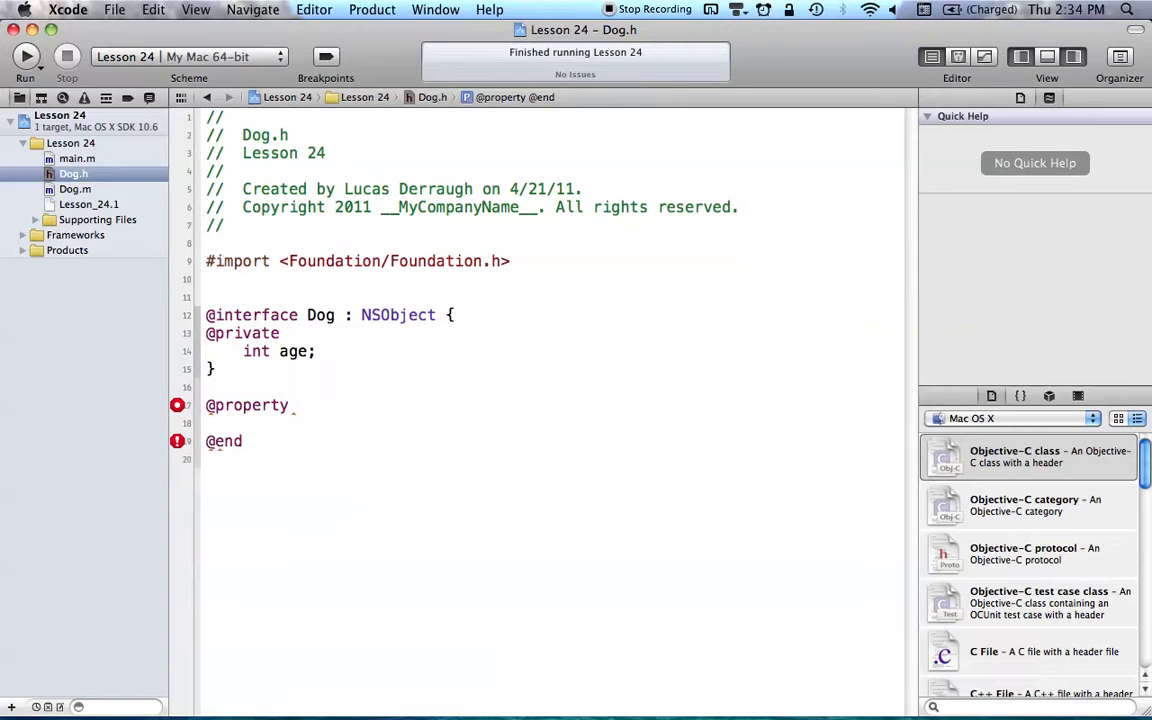
pyautogui.write('int age;')
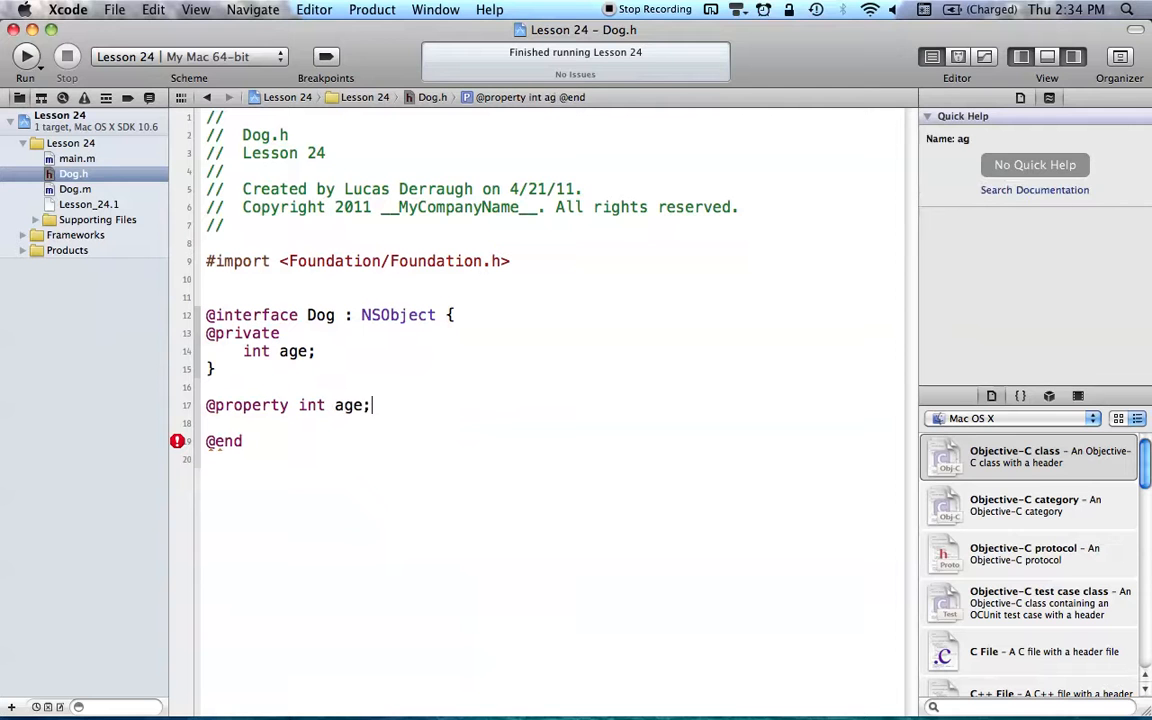
pyautogui.click(398, 315)
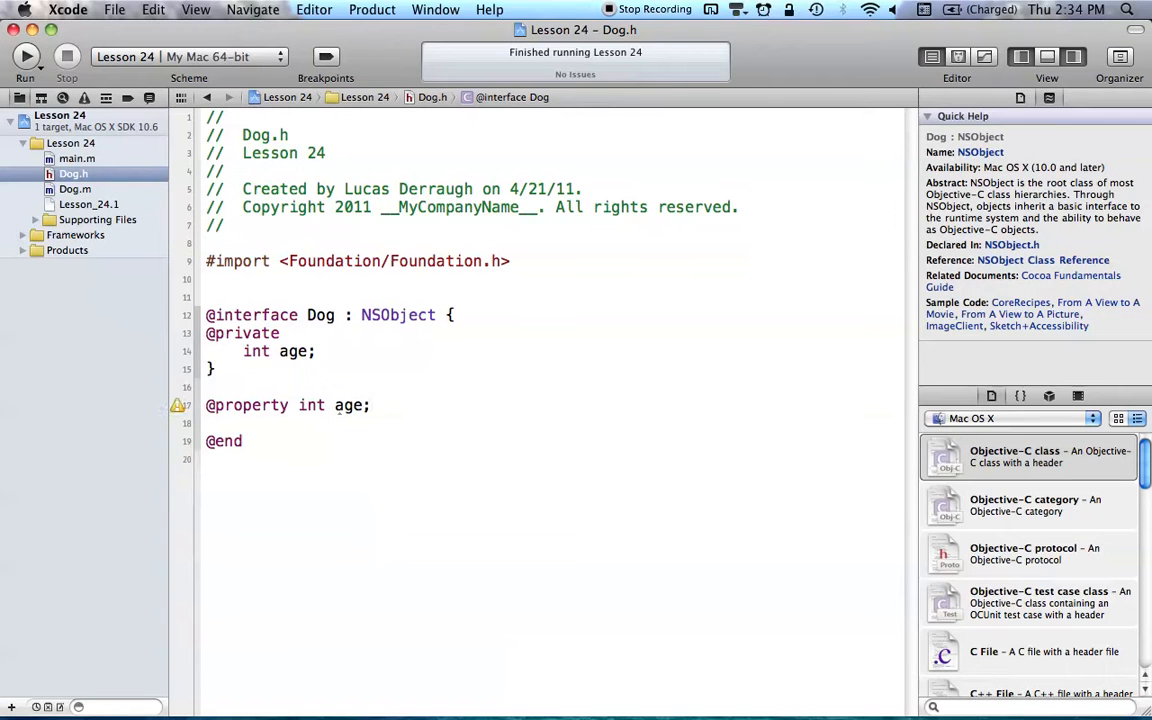
pyautogui.click(370, 405)
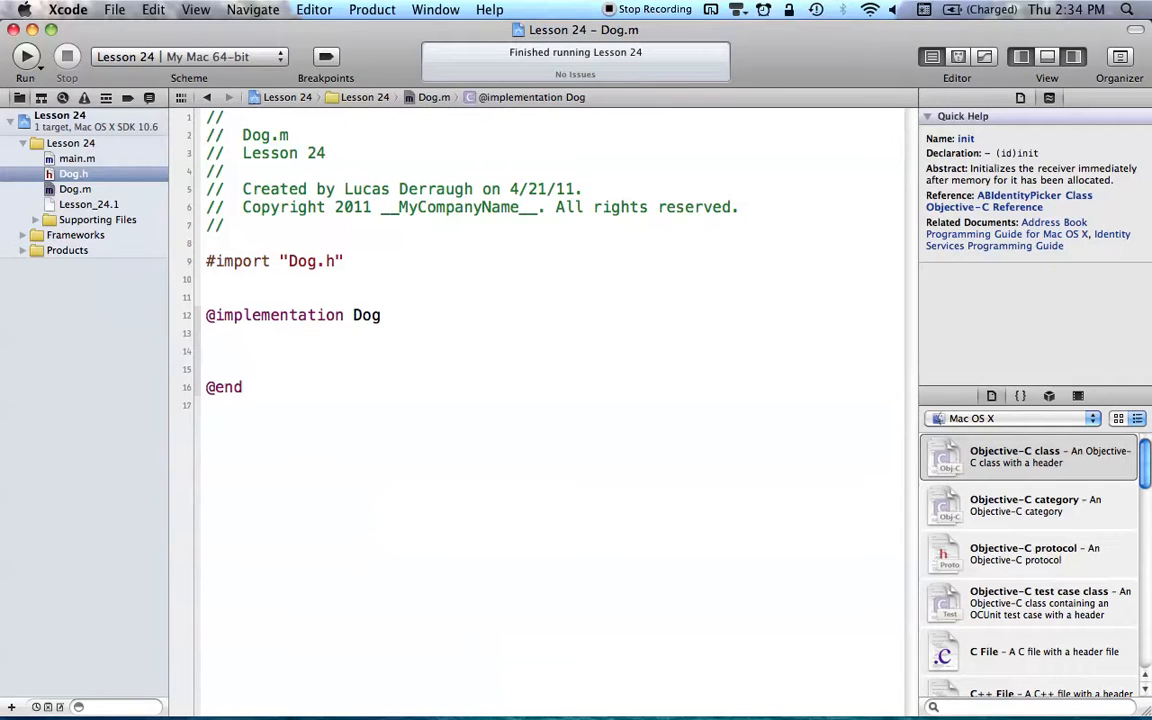
pyautogui.write('@synthesize property')
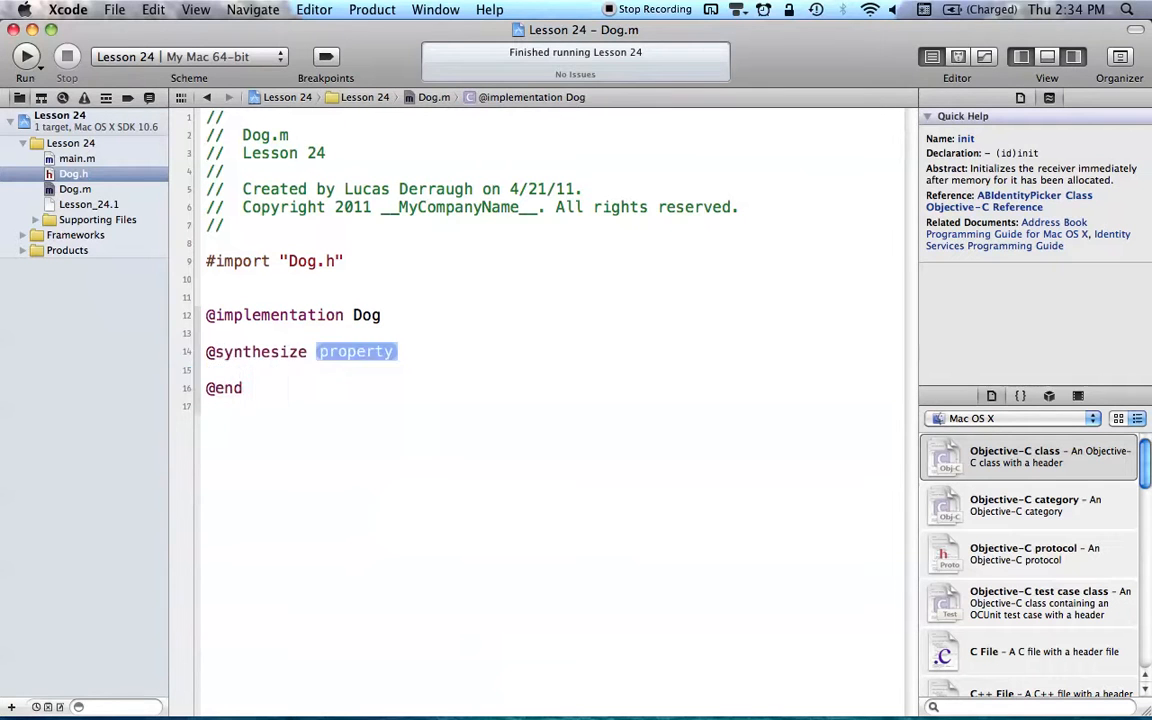
pyautogui.write('age;')
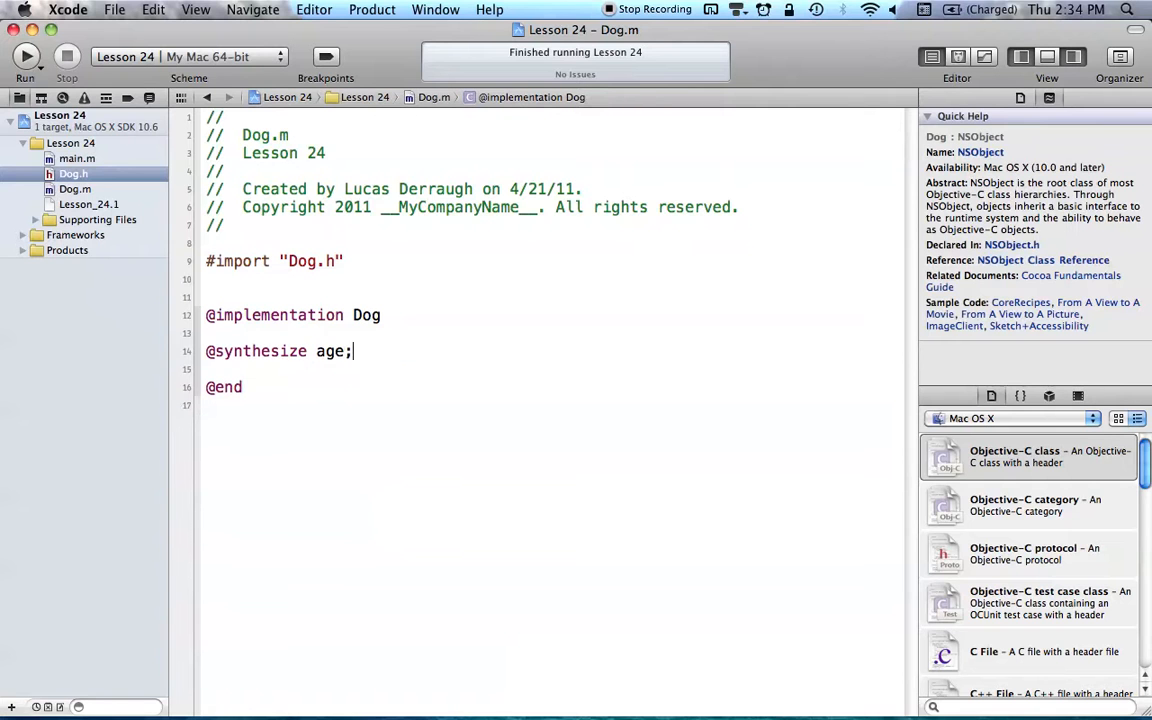
pyautogui.click(73, 173)
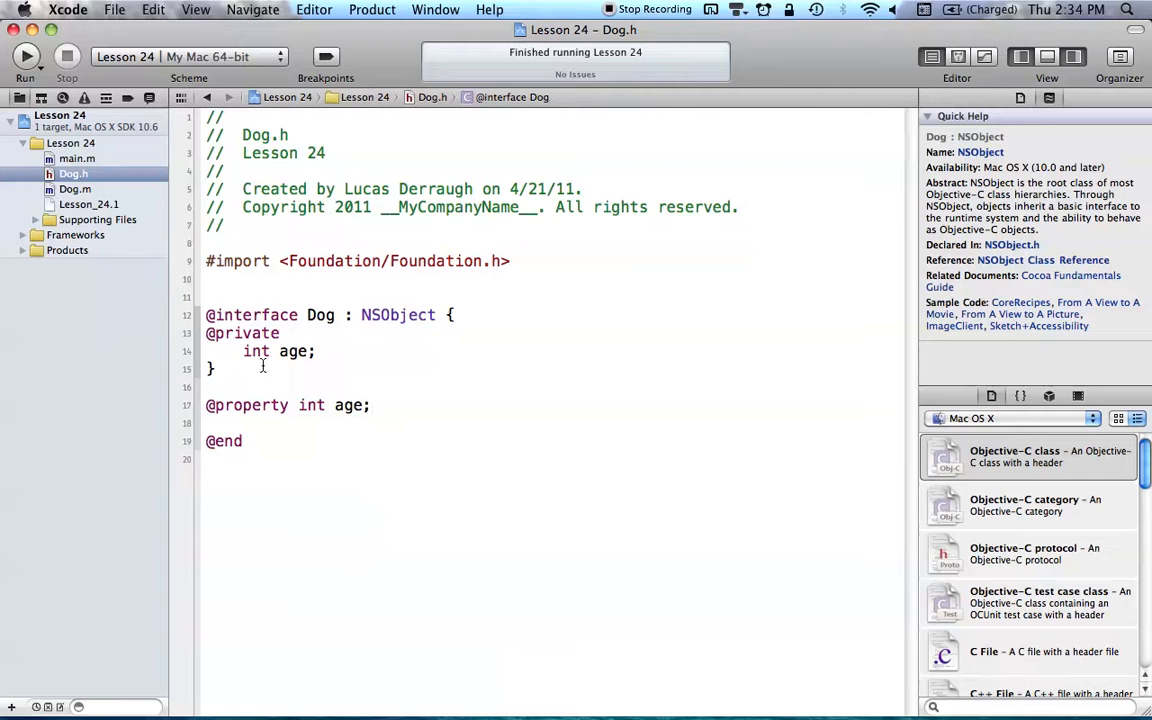
pyautogui.click(372, 405)
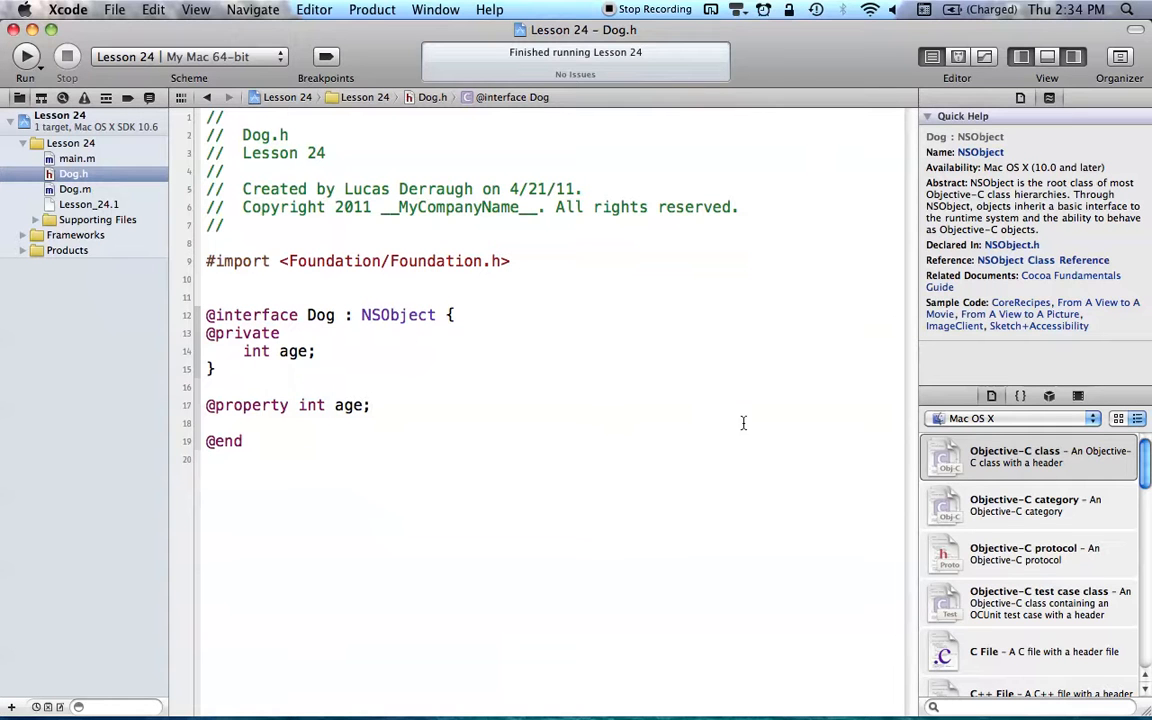
pyautogui.moveTo(984, 538)
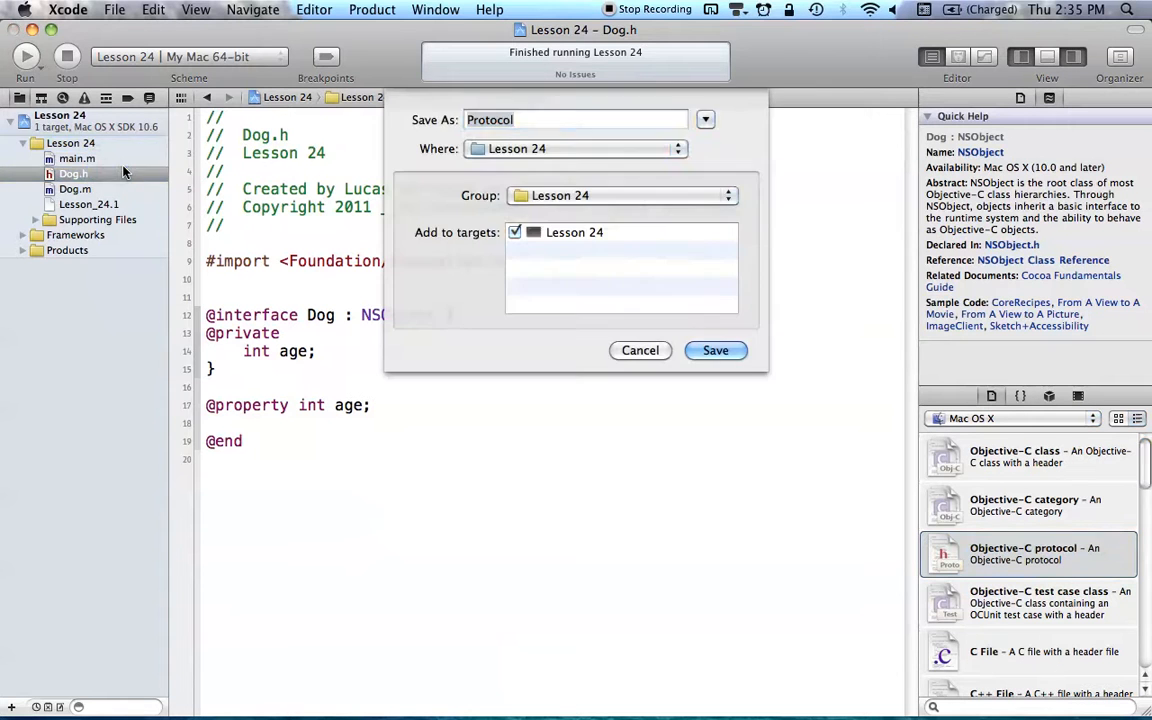
# Save the new Objective-C protocol as 'Logging' and view Logging.h.
pyautogui.click(575, 119)
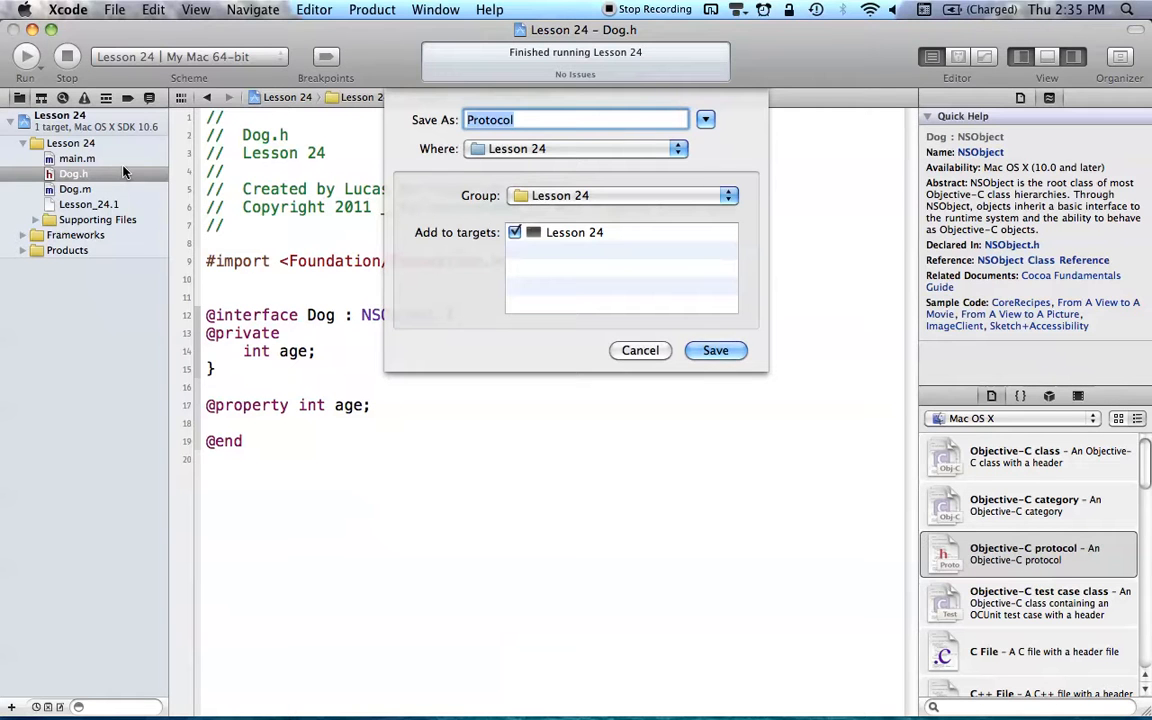
pyautogui.write('Logging')
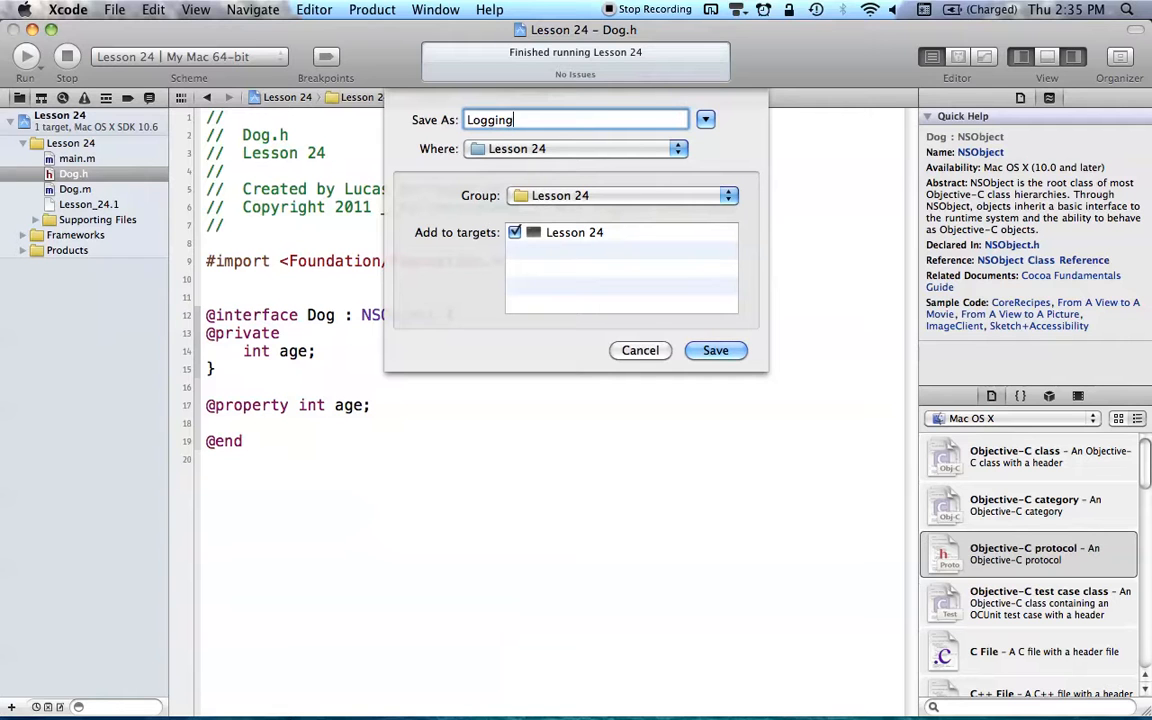
pyautogui.click(715, 350)
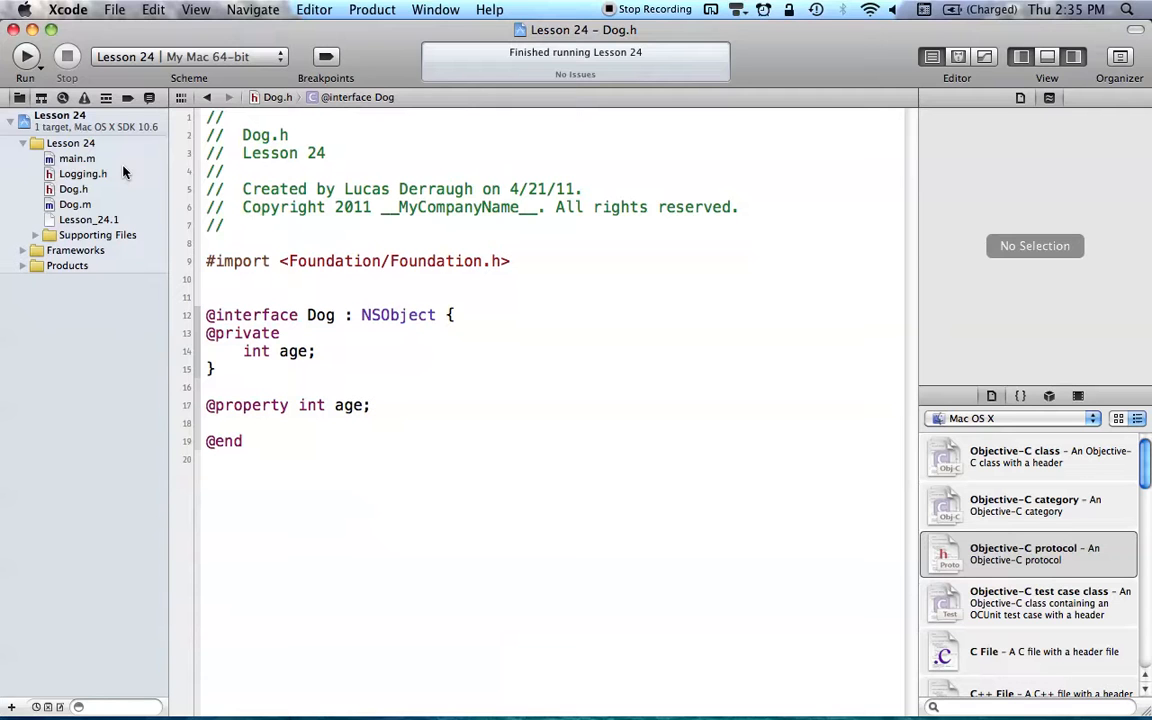
pyautogui.click(83, 173)
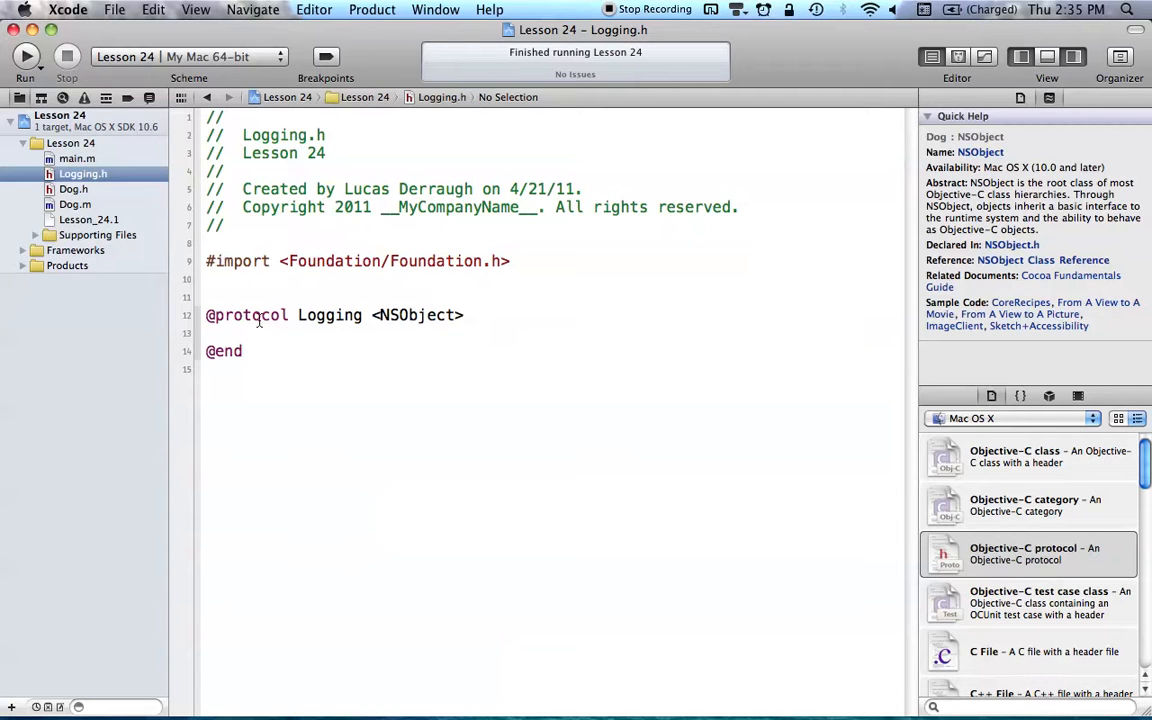
# Declare the '- (void)log;' method in the Logging protocol.
pyautogui.write('- (')
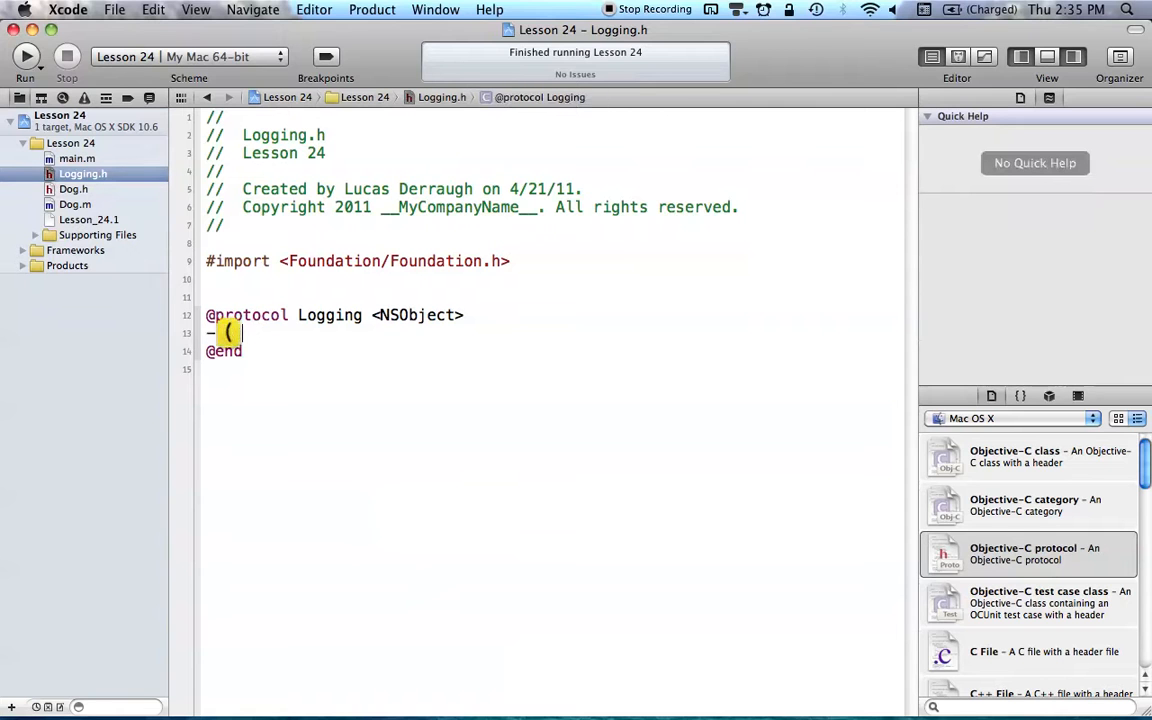
pyautogui.write('void)log;')
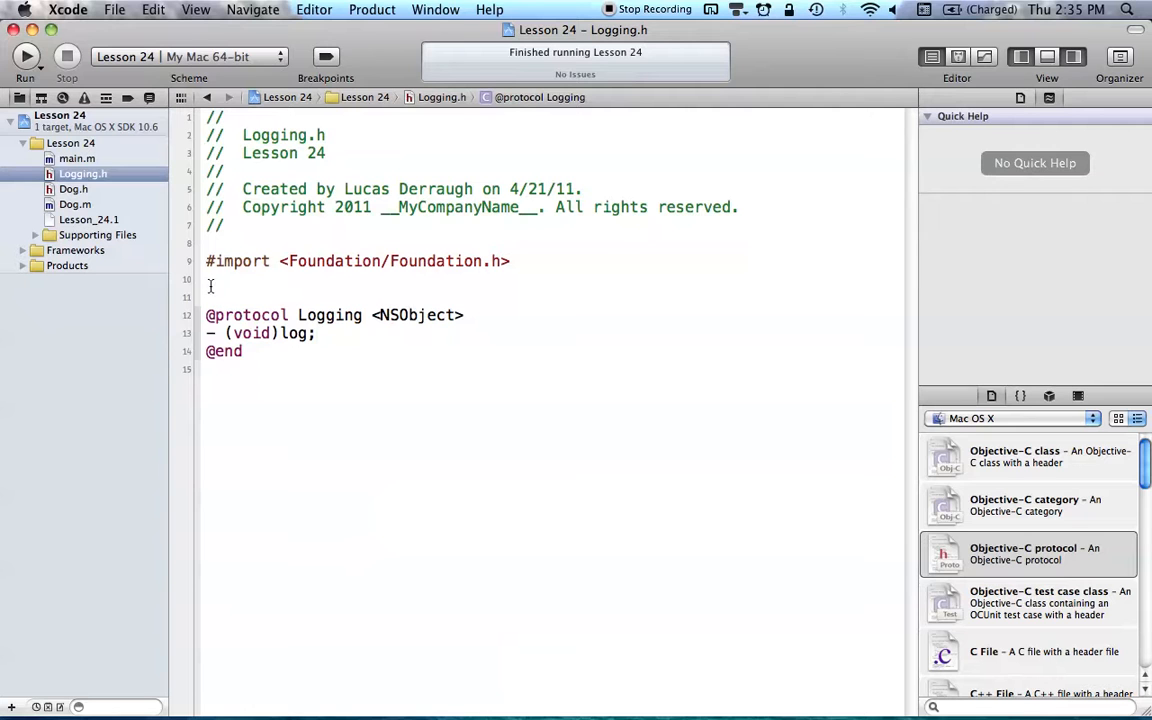
pyautogui.click(316, 333)
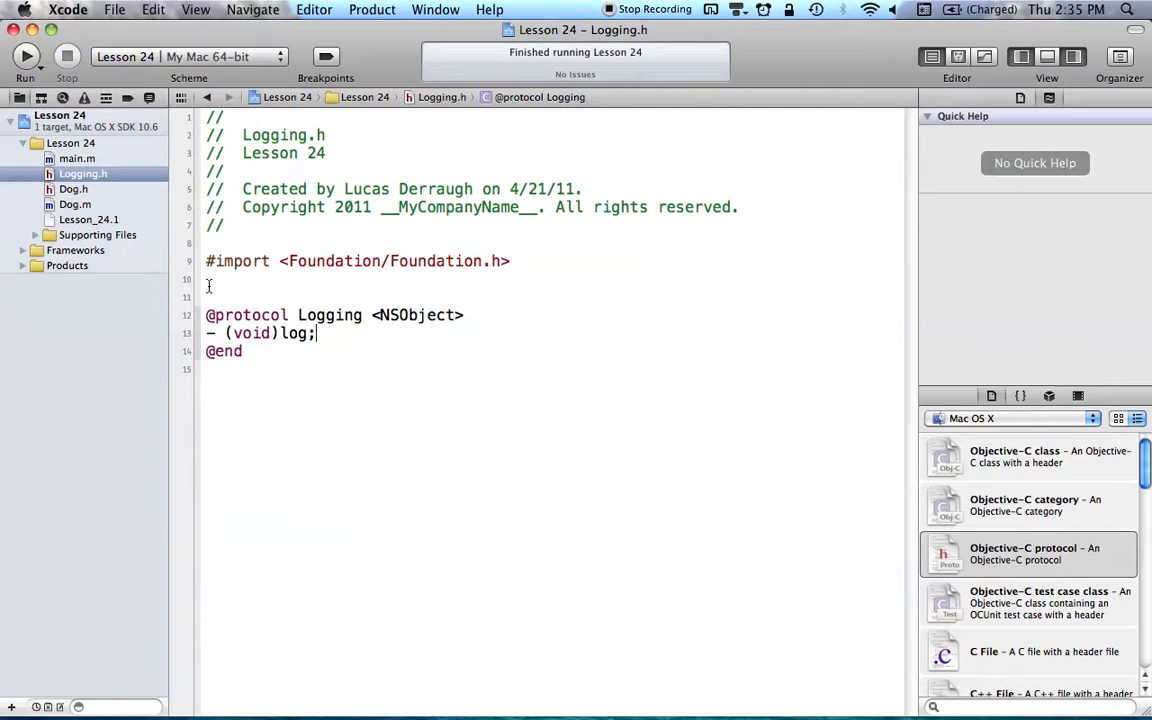
pyautogui.click(73, 189)
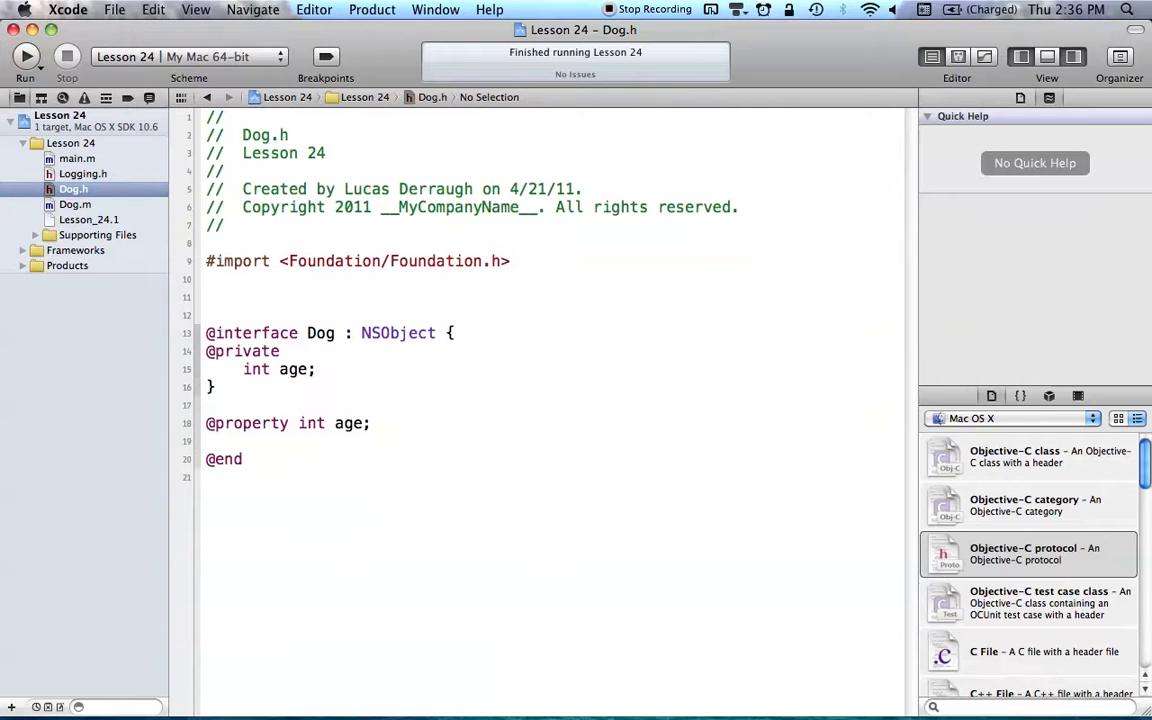
# Import "Logging.h" in Dog.h and have the Dog interface adopt <Logging>.
pyautogui.write('#import "Logging.h')
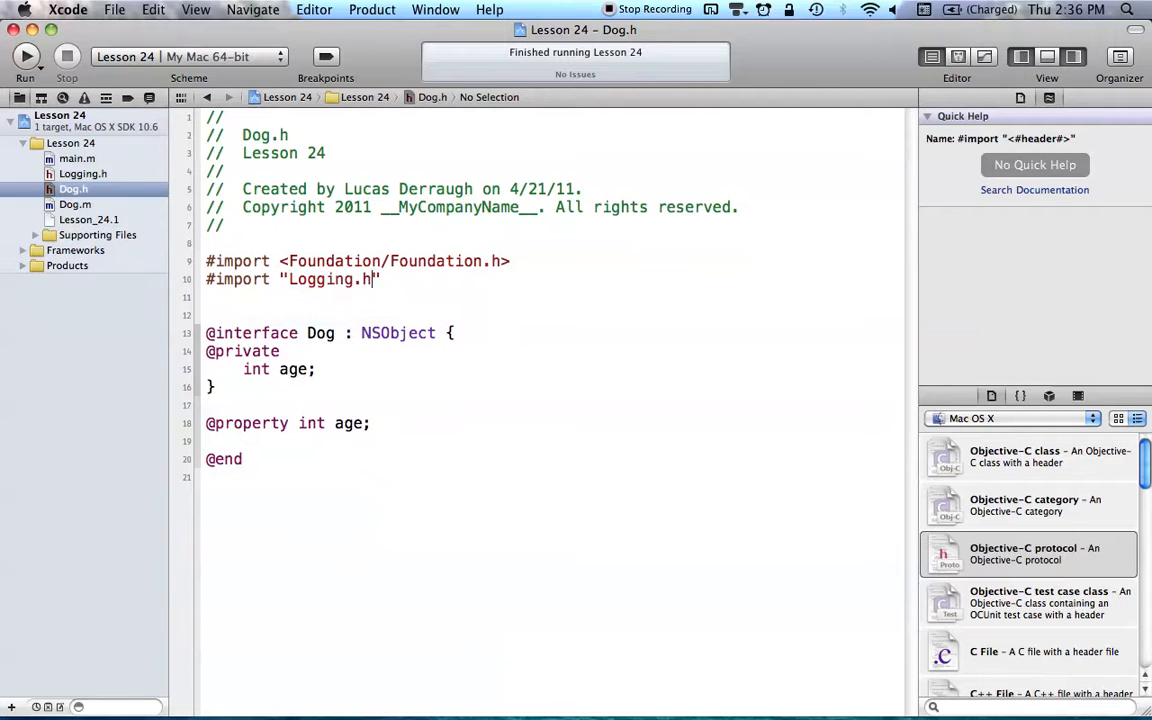
pyautogui.click(398, 332)
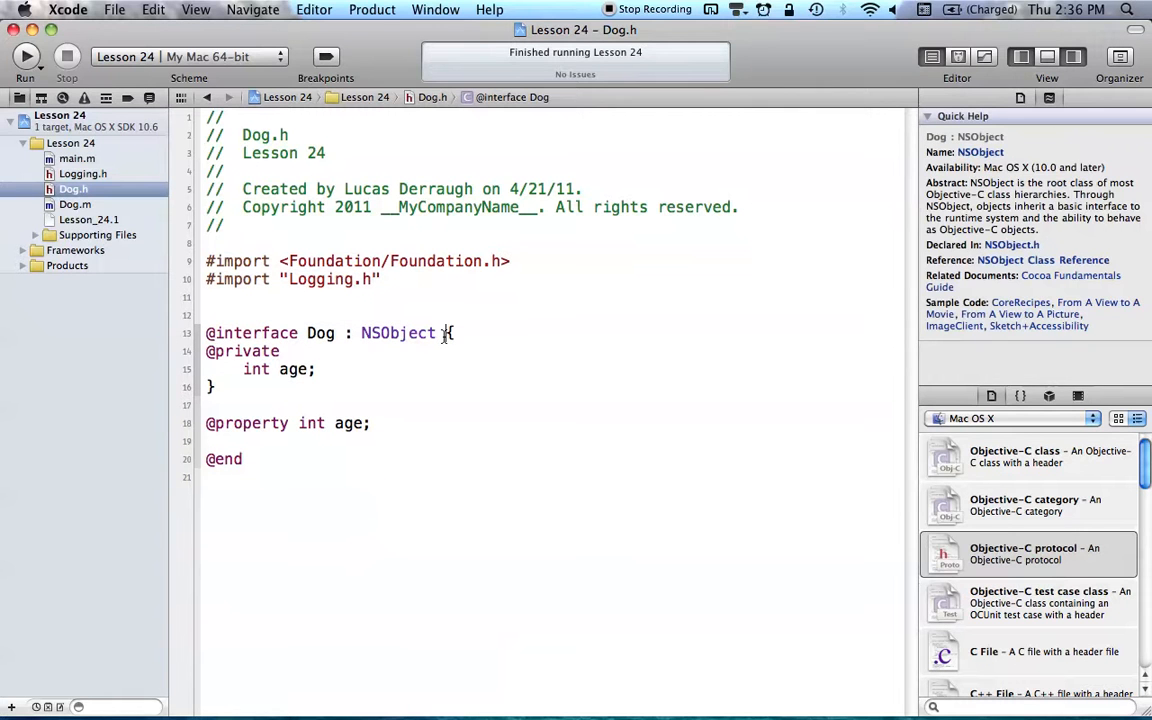
pyautogui.write('<>')
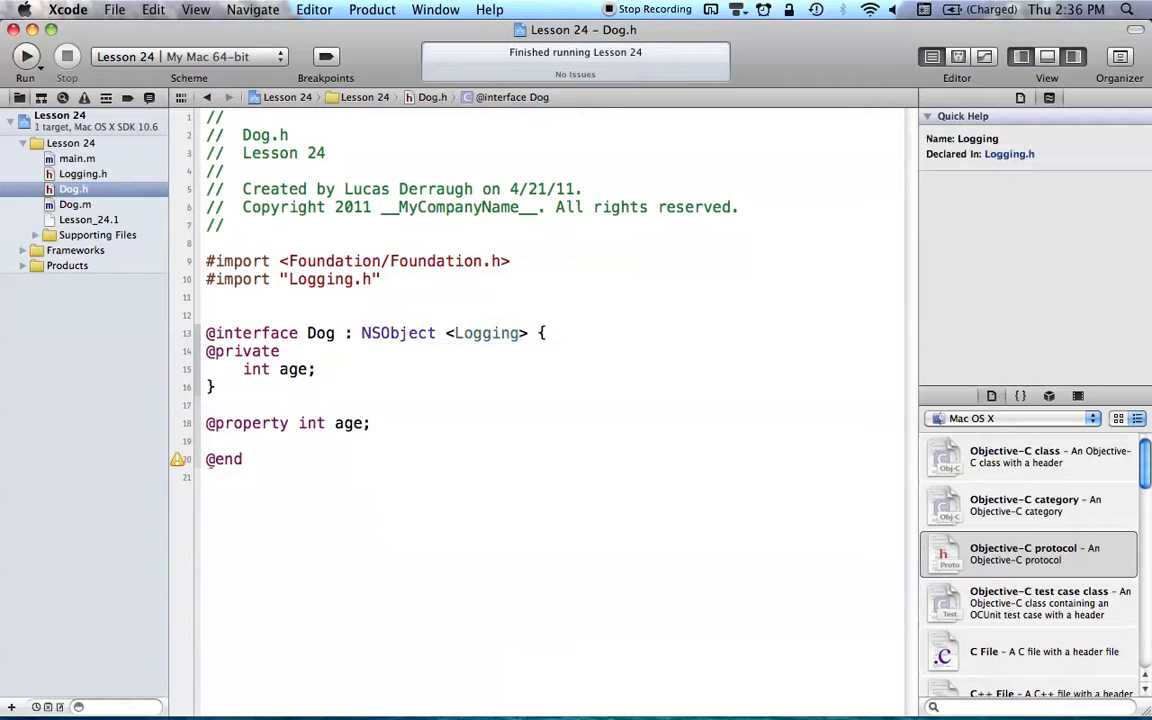
pyautogui.click(83, 173)
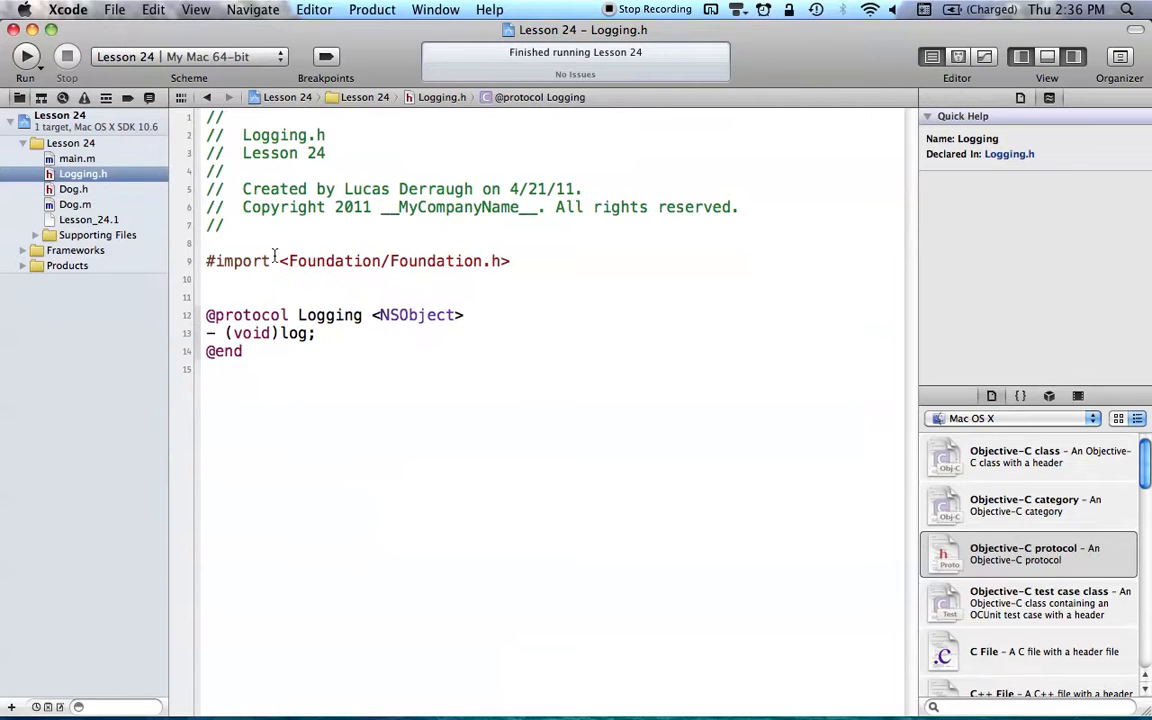
pyautogui.click(73, 189)
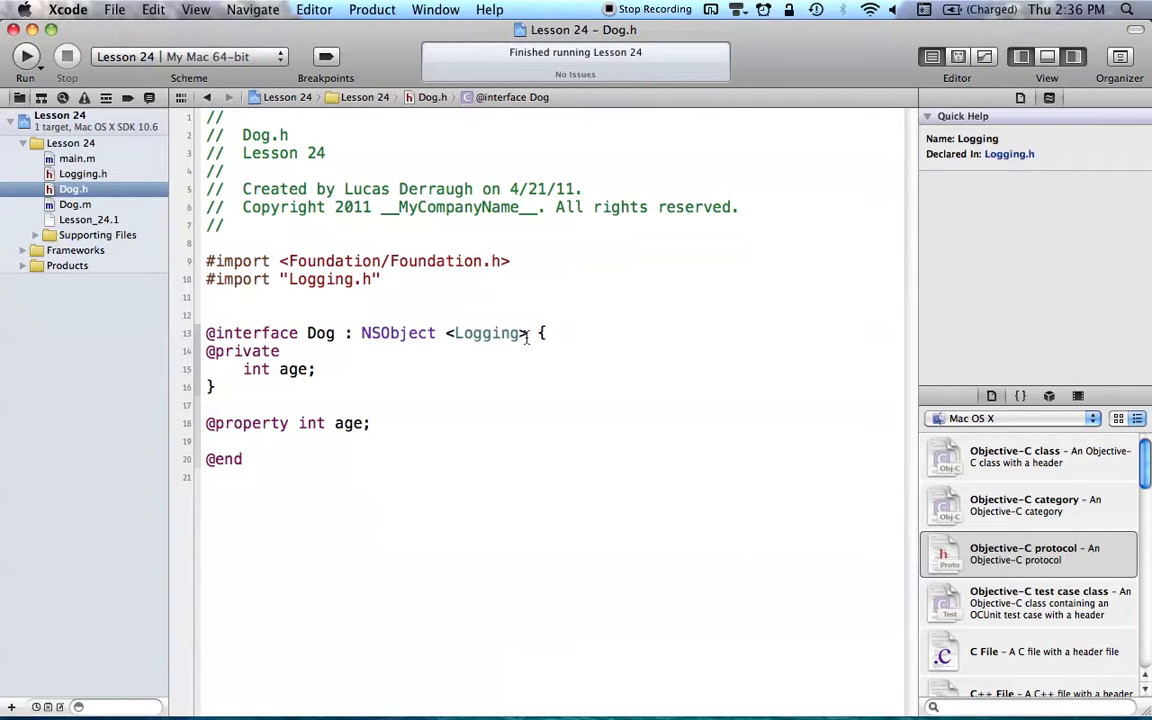
pyautogui.doubleClick(487, 333)
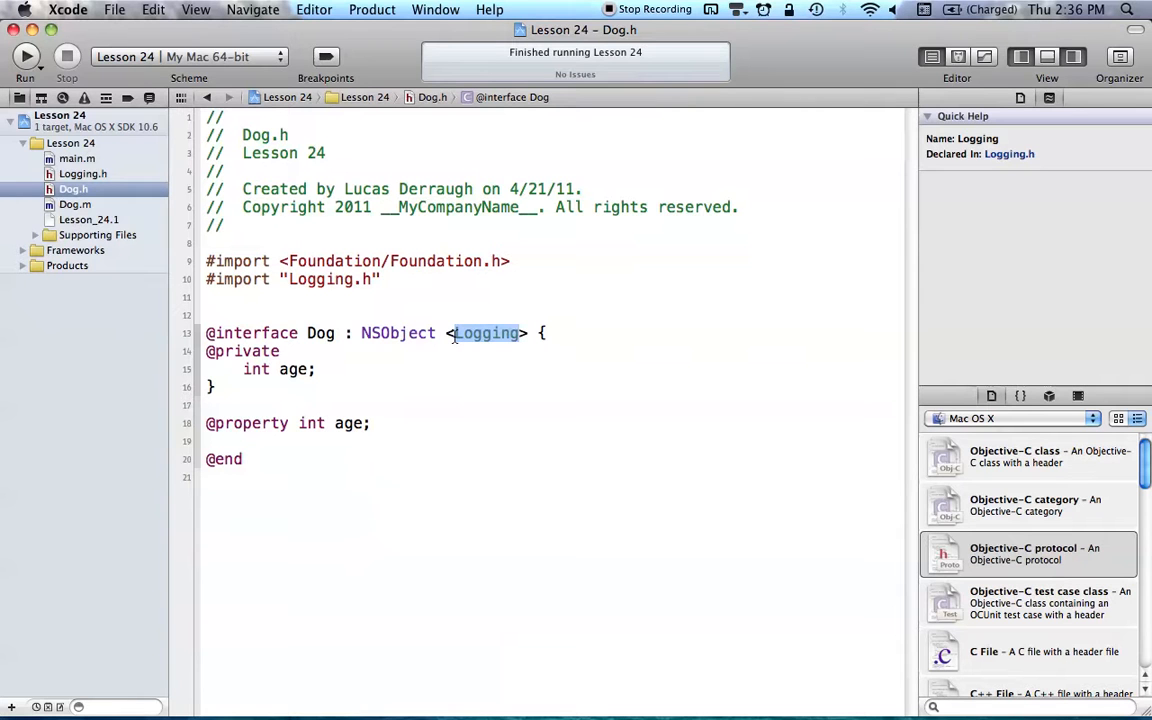
pyautogui.click(280, 351)
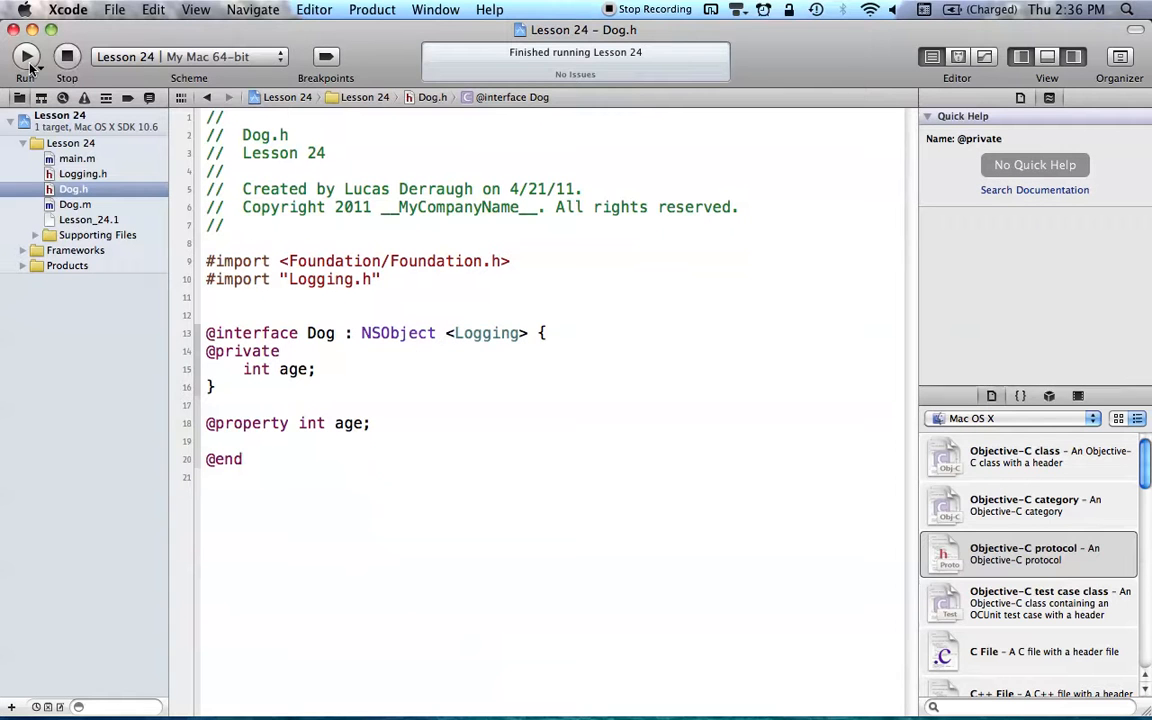
# Build and review Dog.m's incomplete-implementation warnings, then return to Dog.m.
pyautogui.click(25, 56)
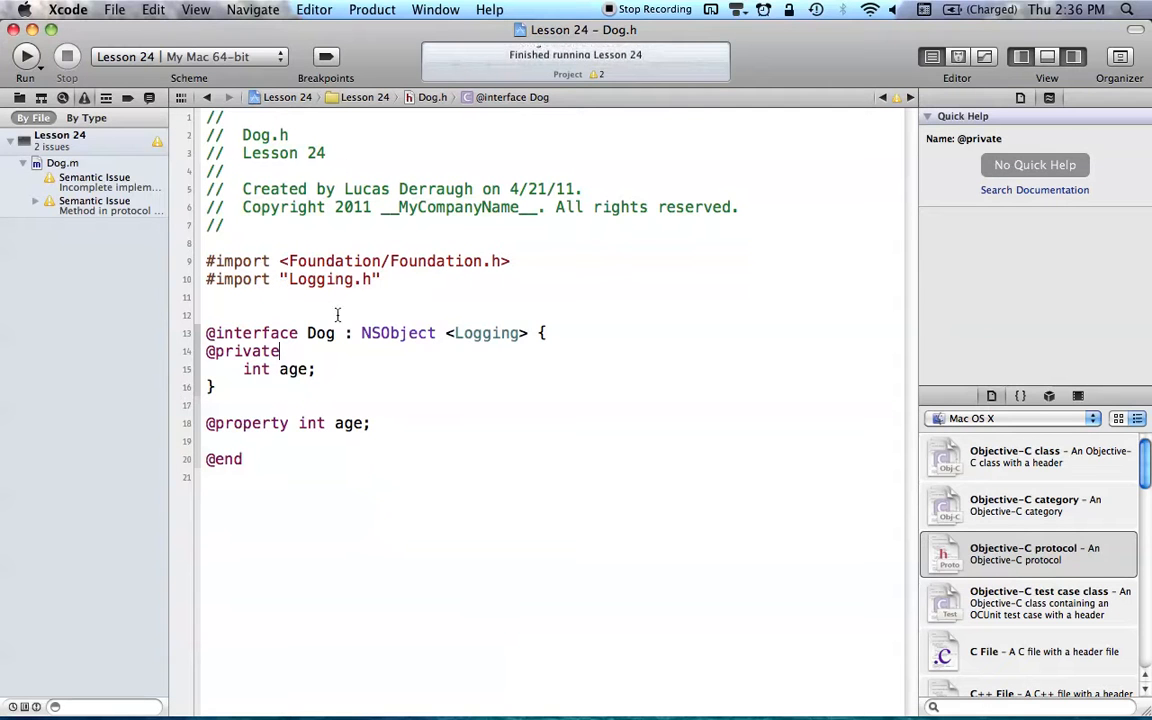
pyautogui.click(62, 163)
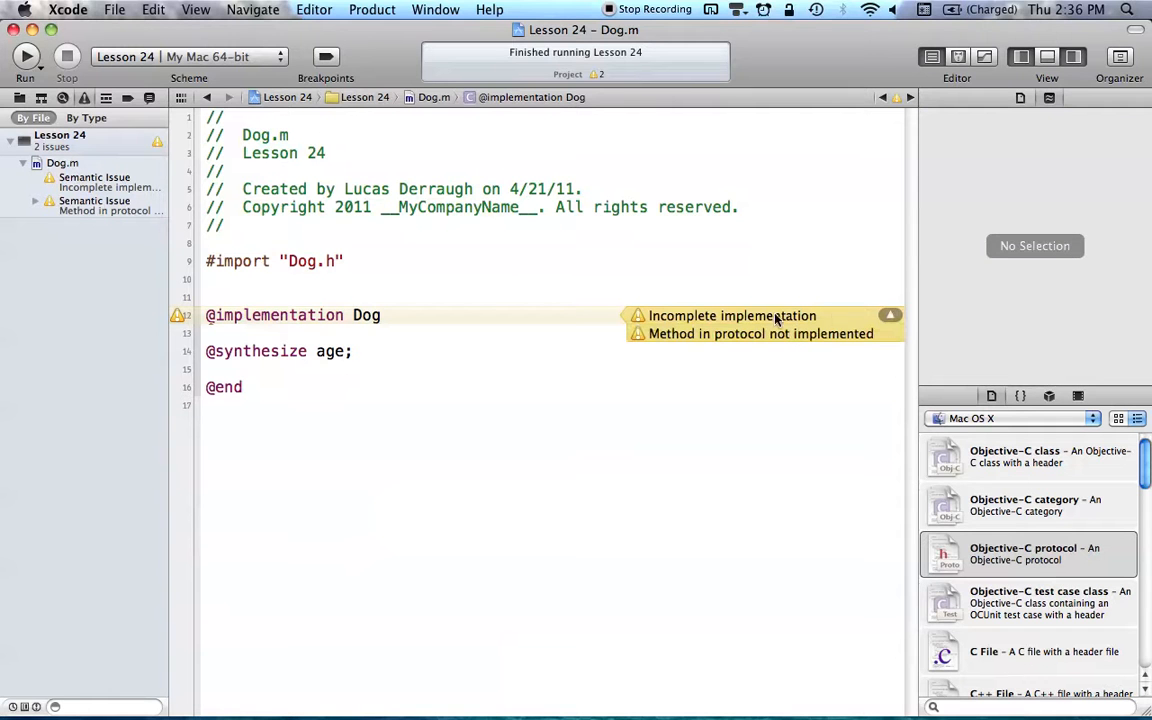
pyautogui.moveTo(700, 340)
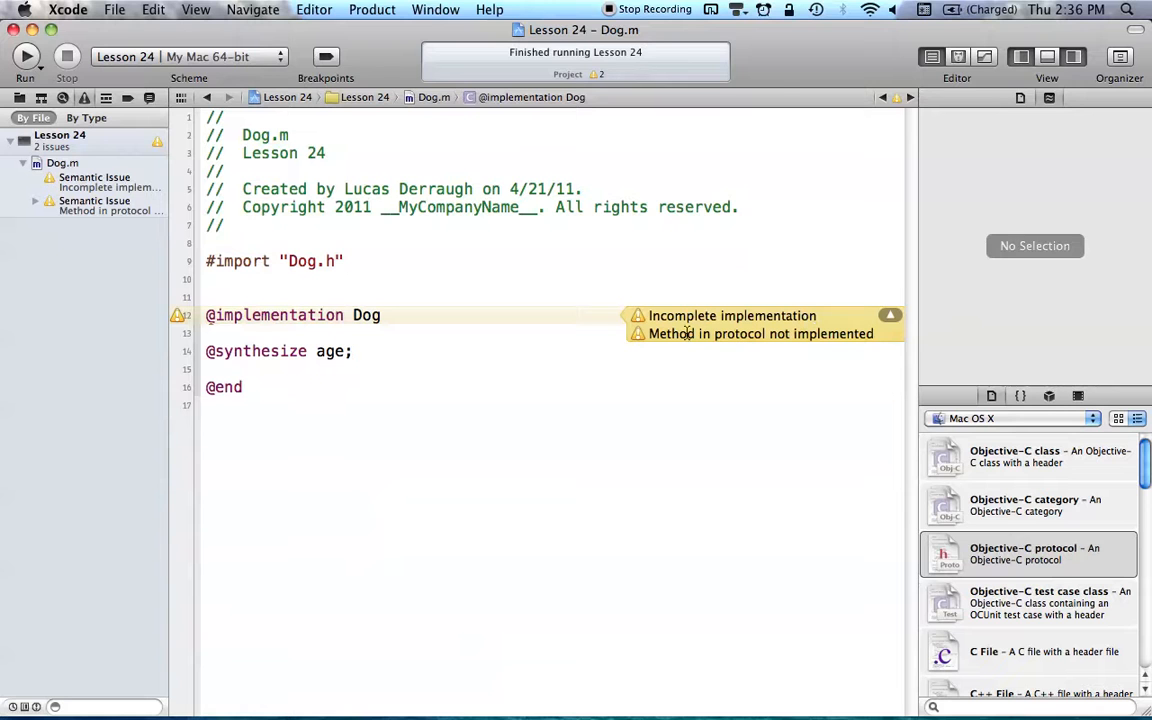
pyautogui.moveTo(803, 347)
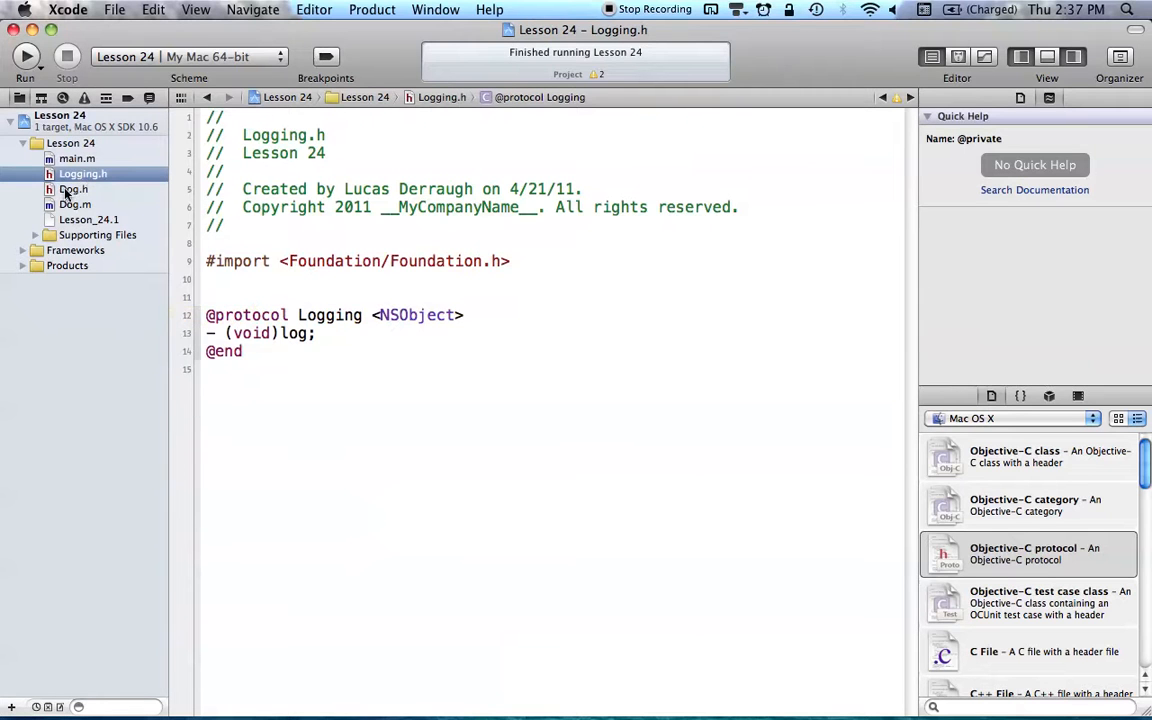
pyautogui.click(74, 189)
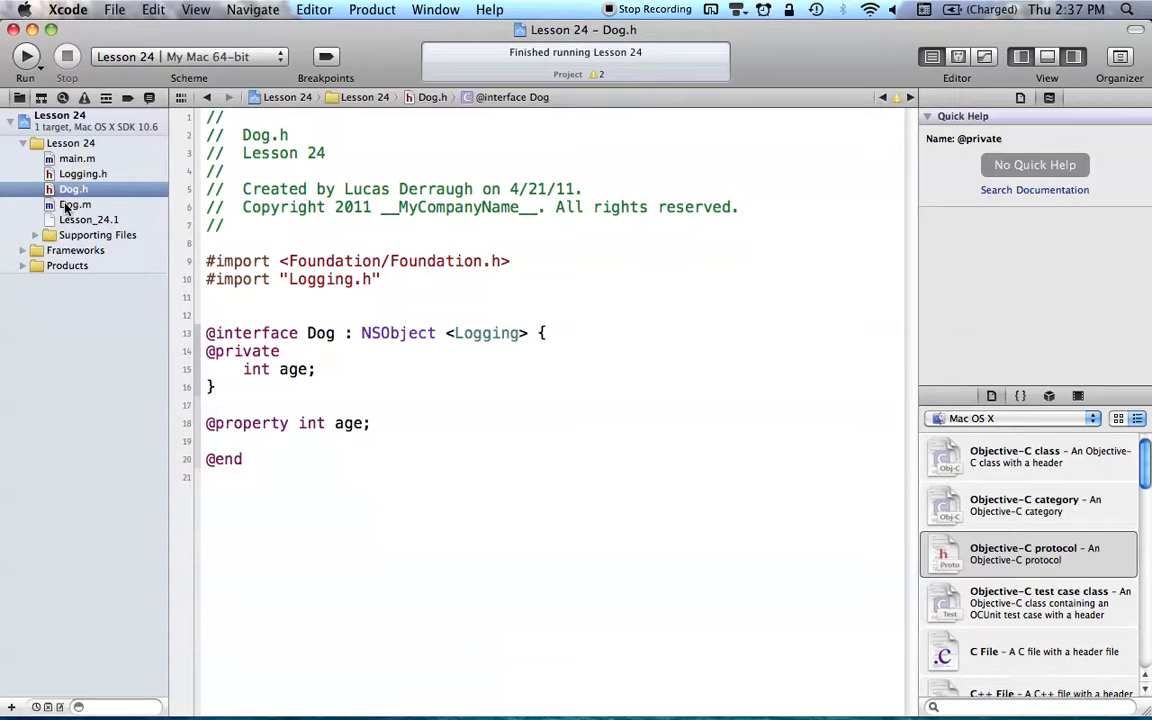
pyautogui.click(74, 204)
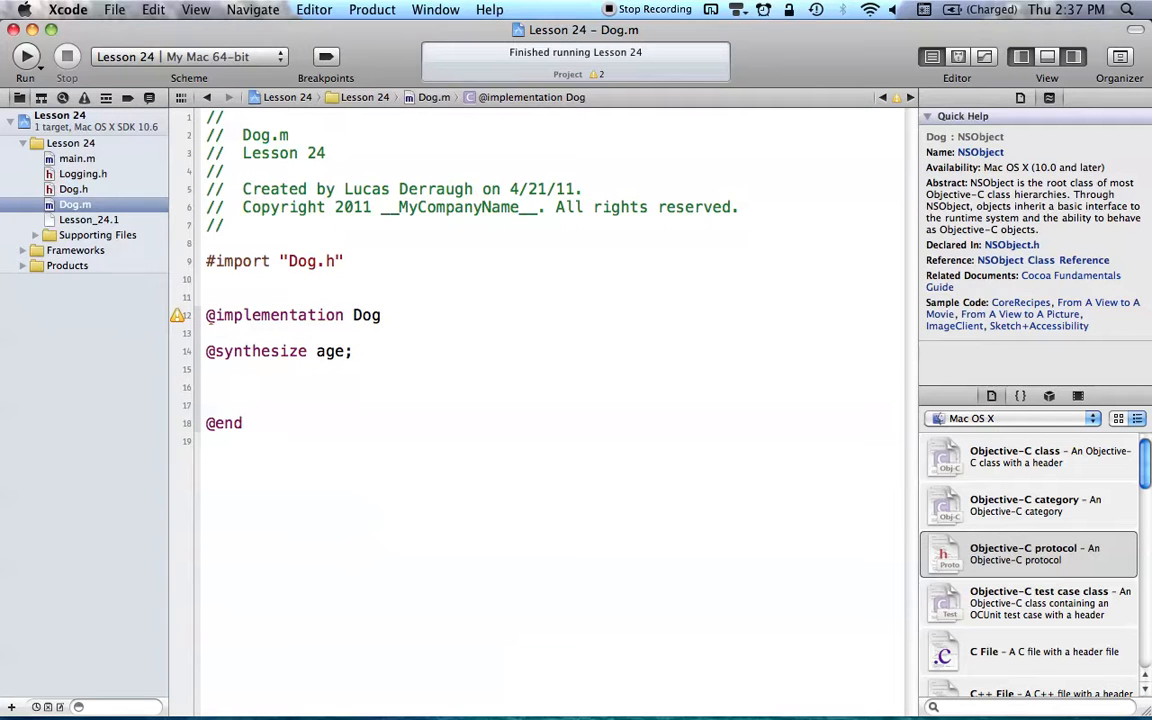
# Implement '- (void)log' in Dog.m with NSLog(@"This dog is %d years old", age).
pyautogui.write('- ()')
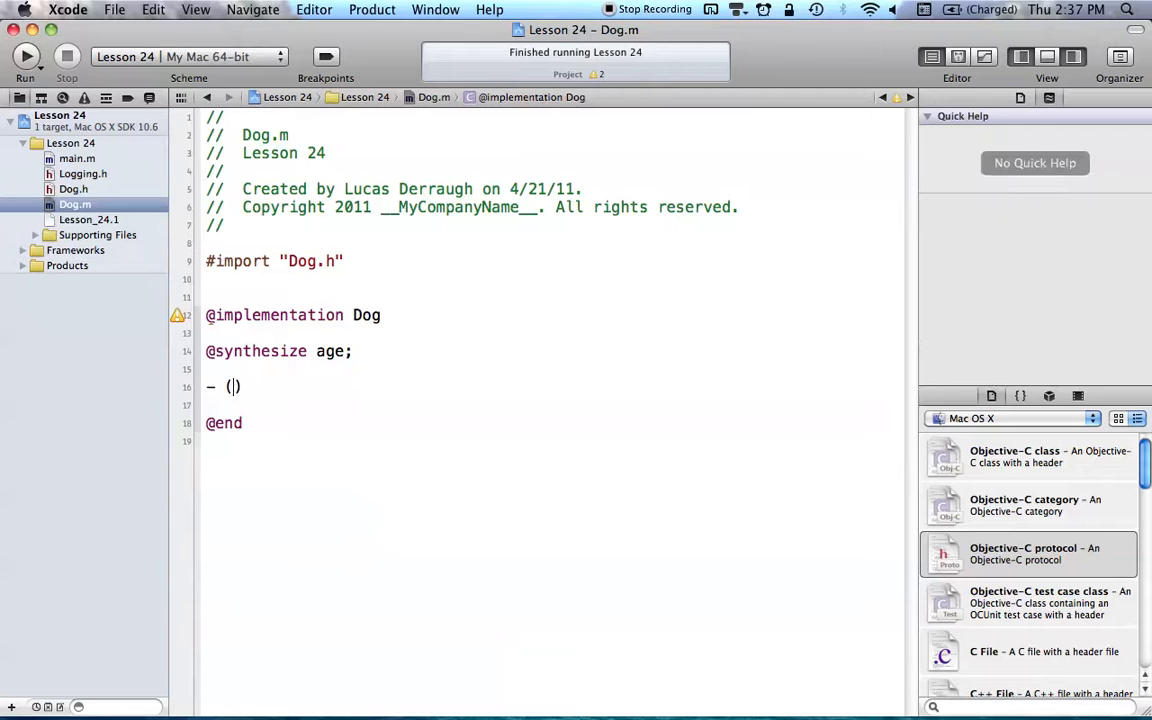
pyautogui.write('void')
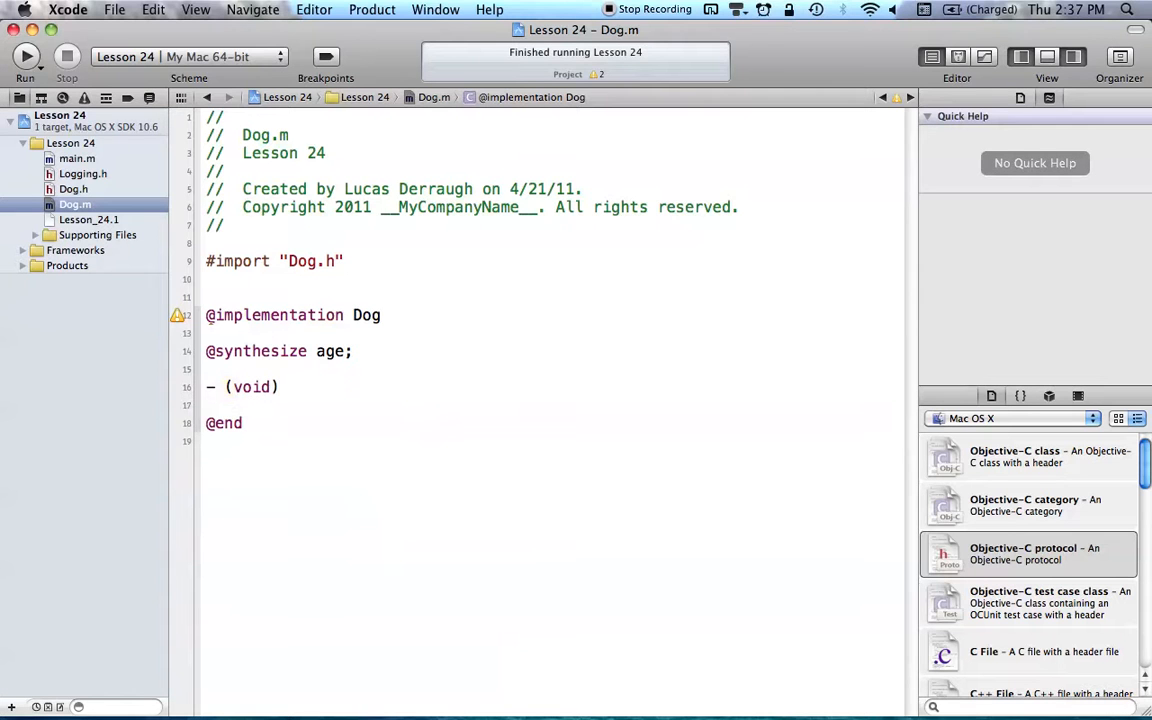
pyautogui.write('log {')
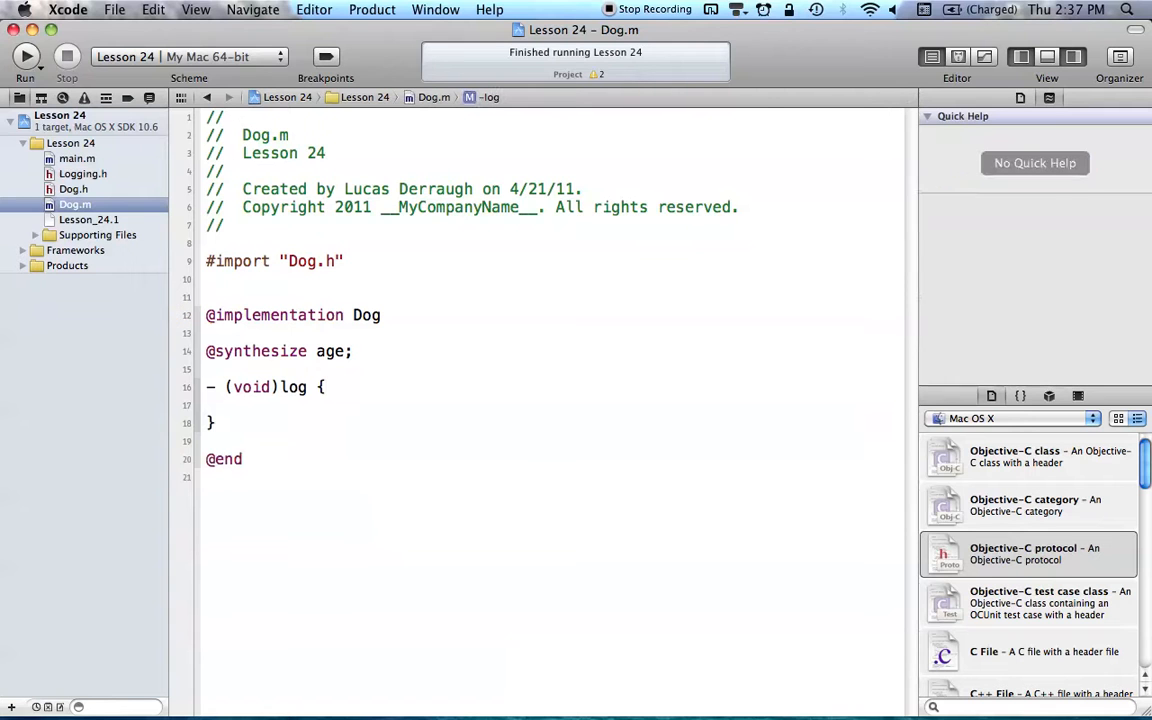
pyautogui.write('NSLog(NSString *format, ...')
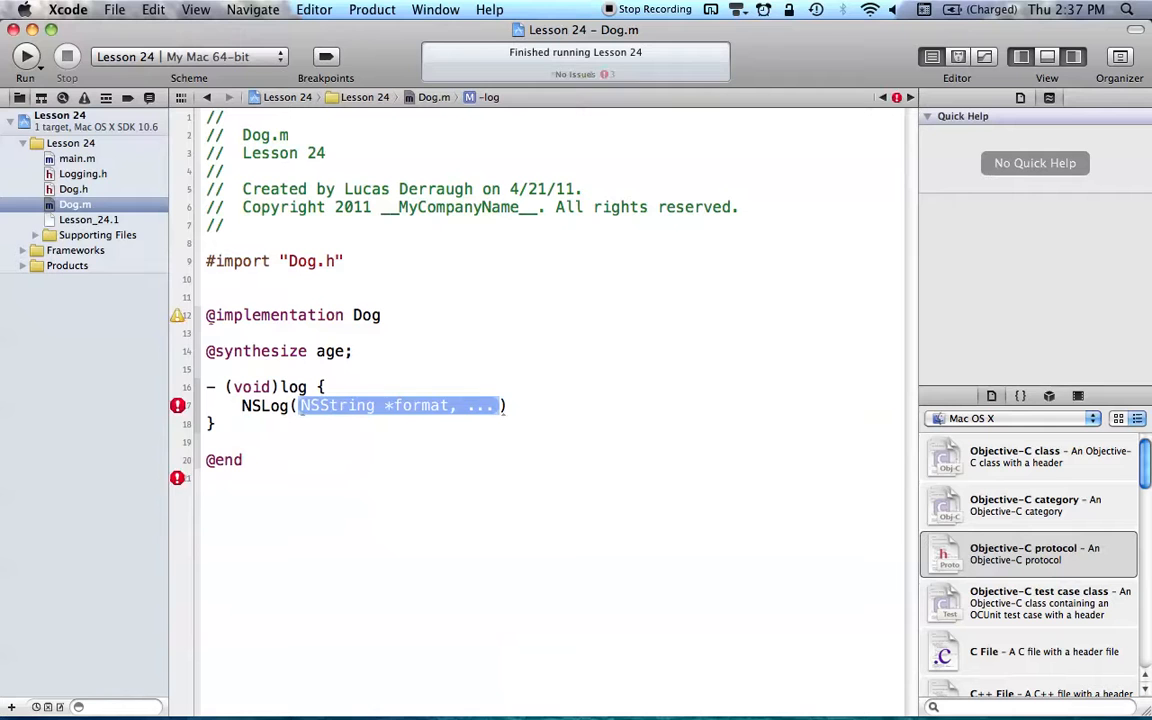
pyautogui.write('@""')
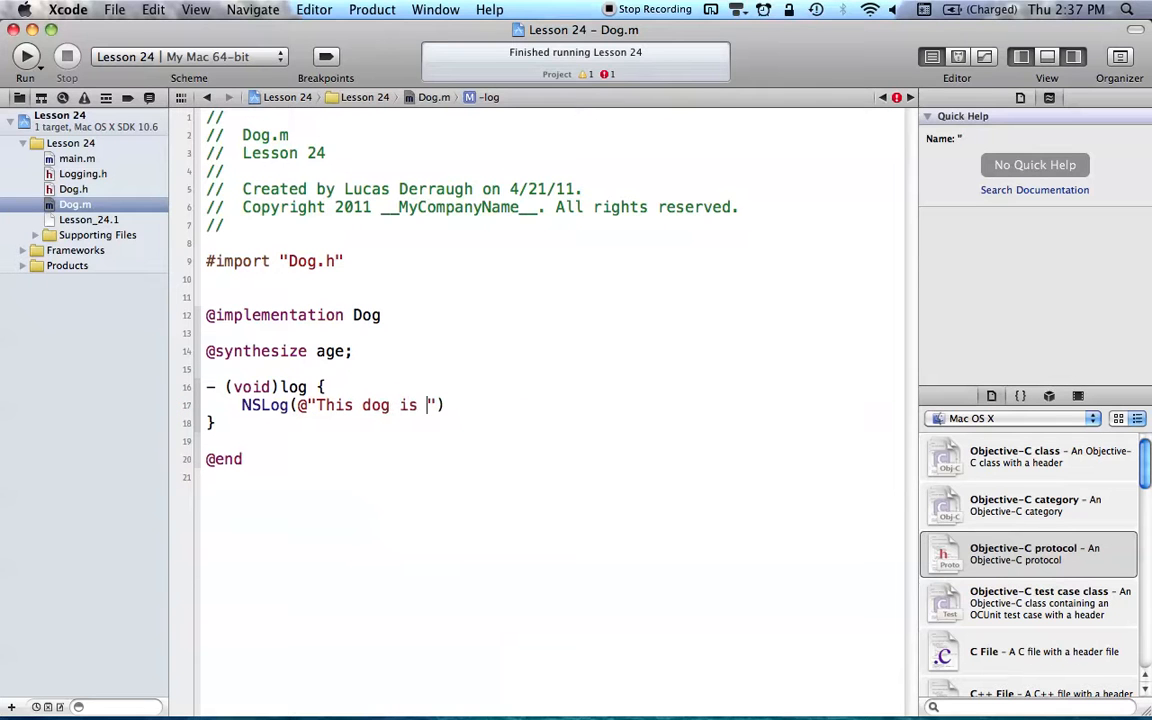
pyautogui.write('%d')
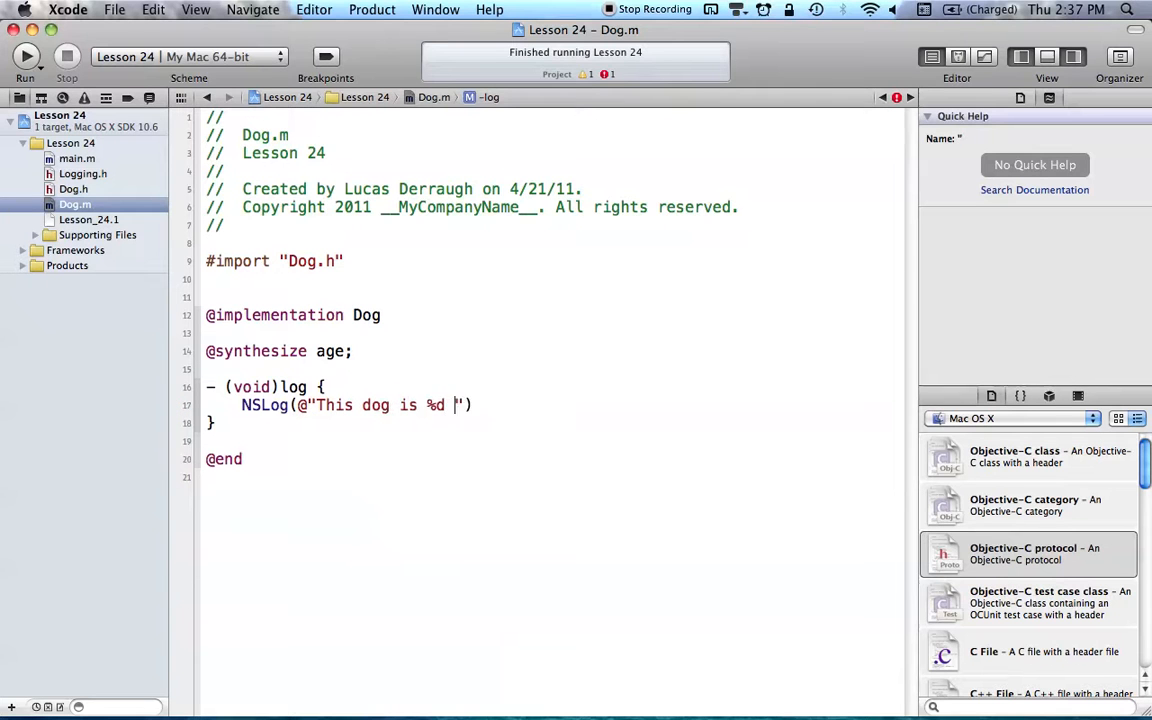
pyautogui.write('years old')
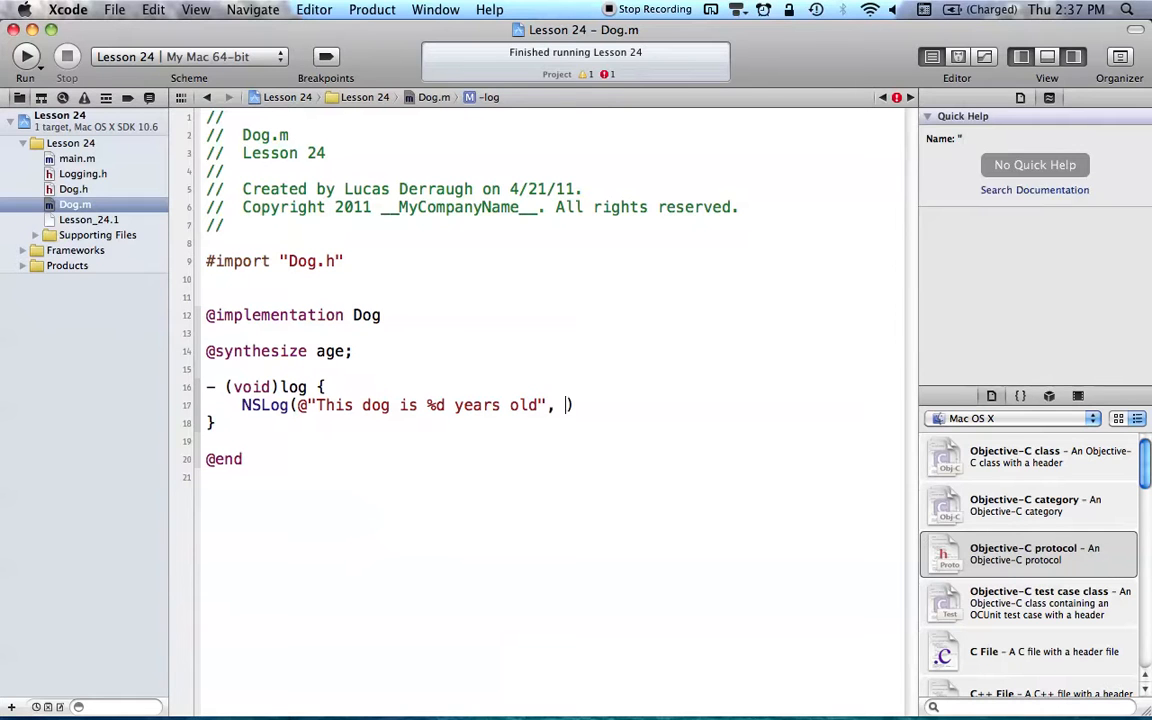
pyautogui.write('age);')
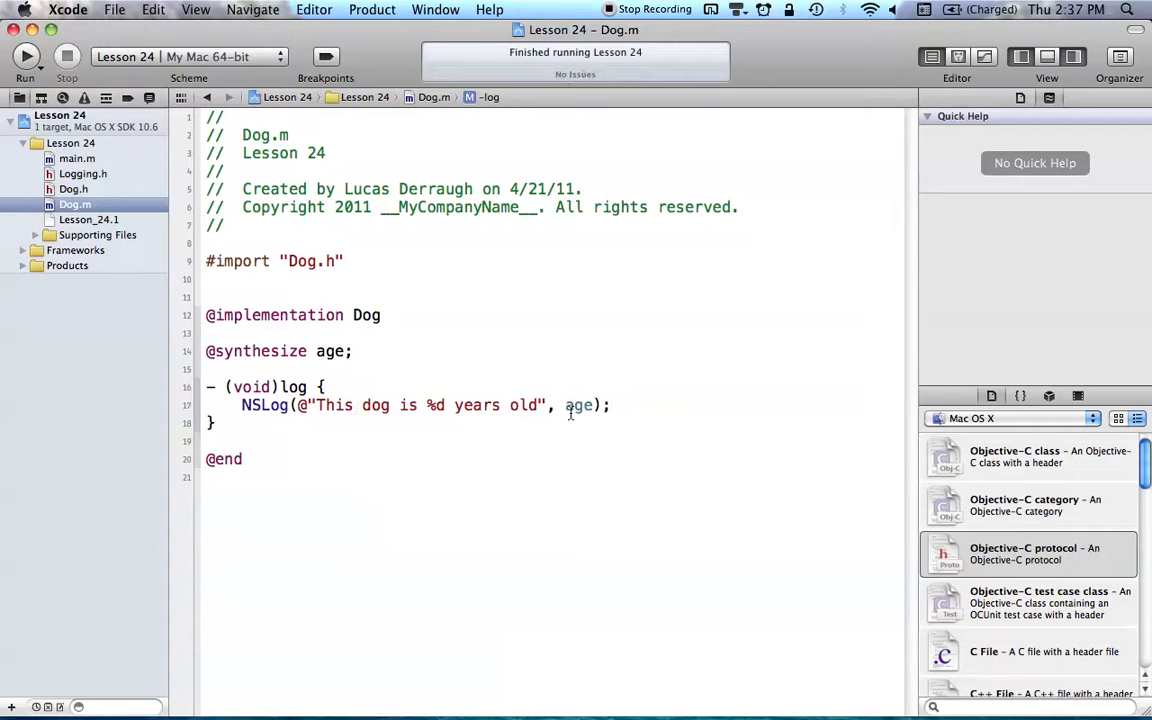
pyautogui.click(611, 405)
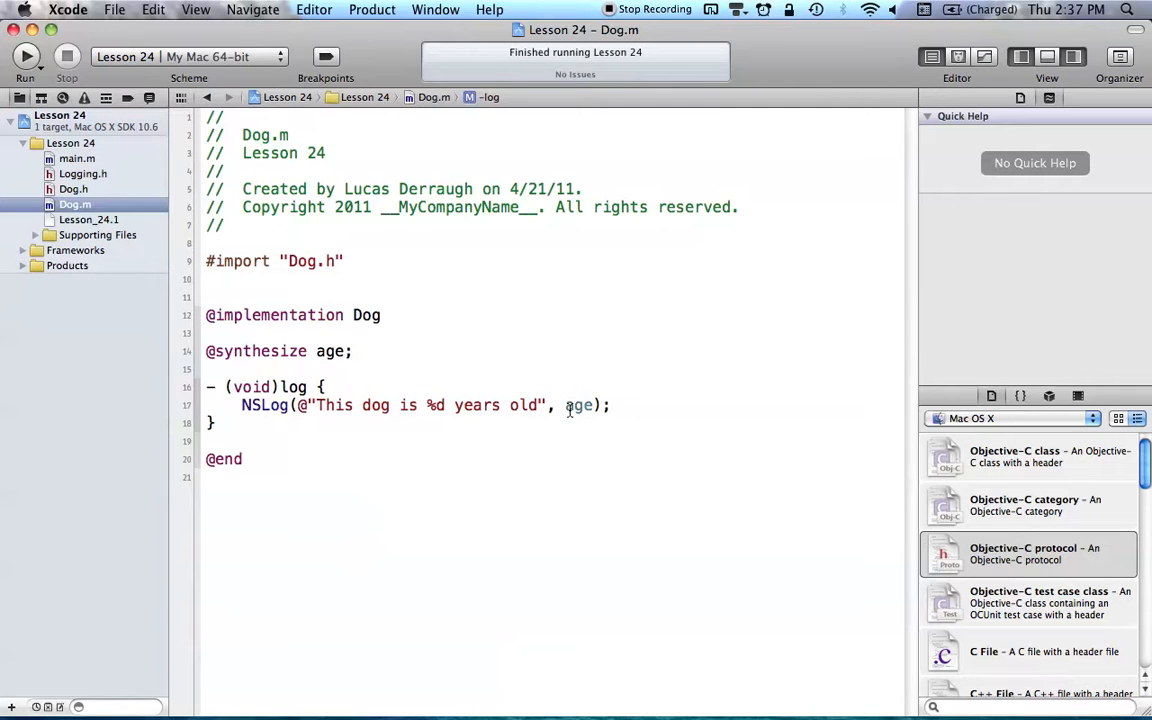
pyautogui.moveTo(454, 360)
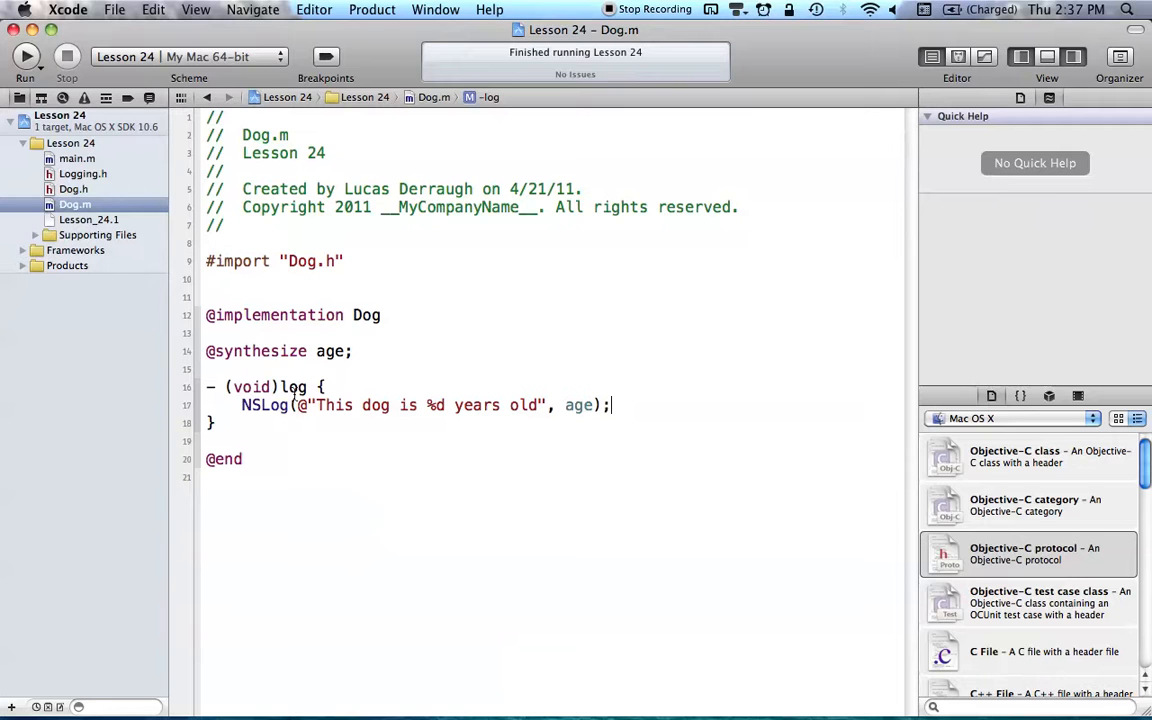
# Look through Logging.h, Dog.m and Dog.h, then open main.m.
pyautogui.click(83, 173)
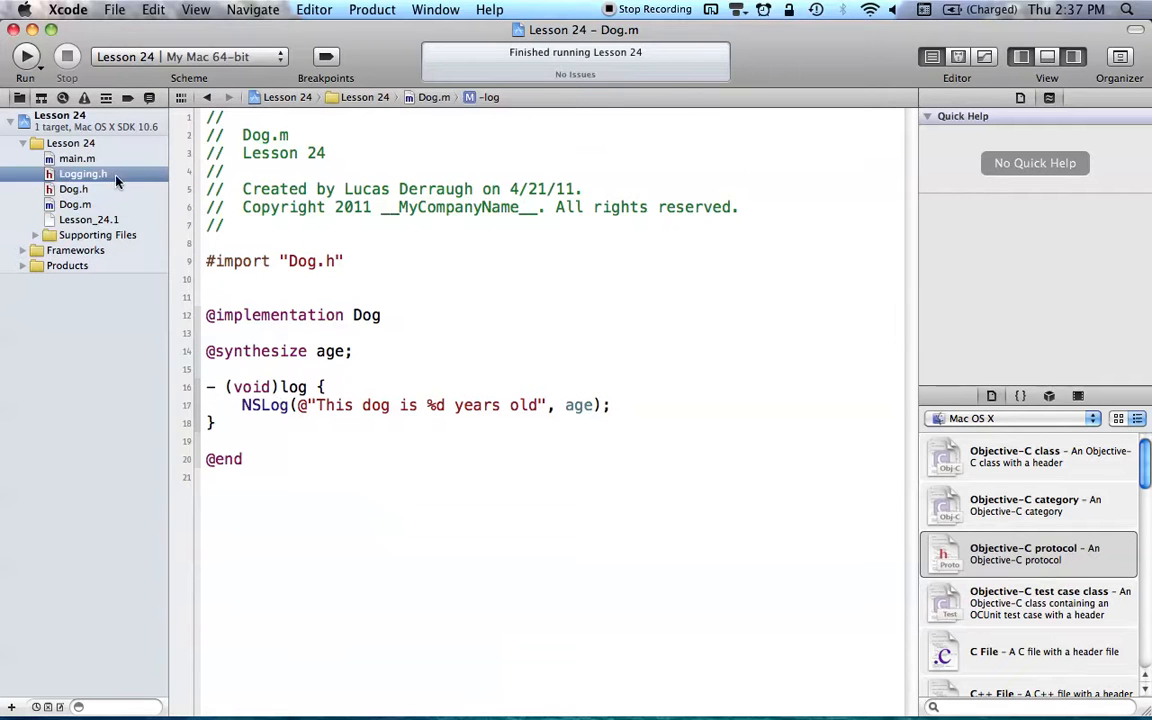
pyautogui.click(83, 173)
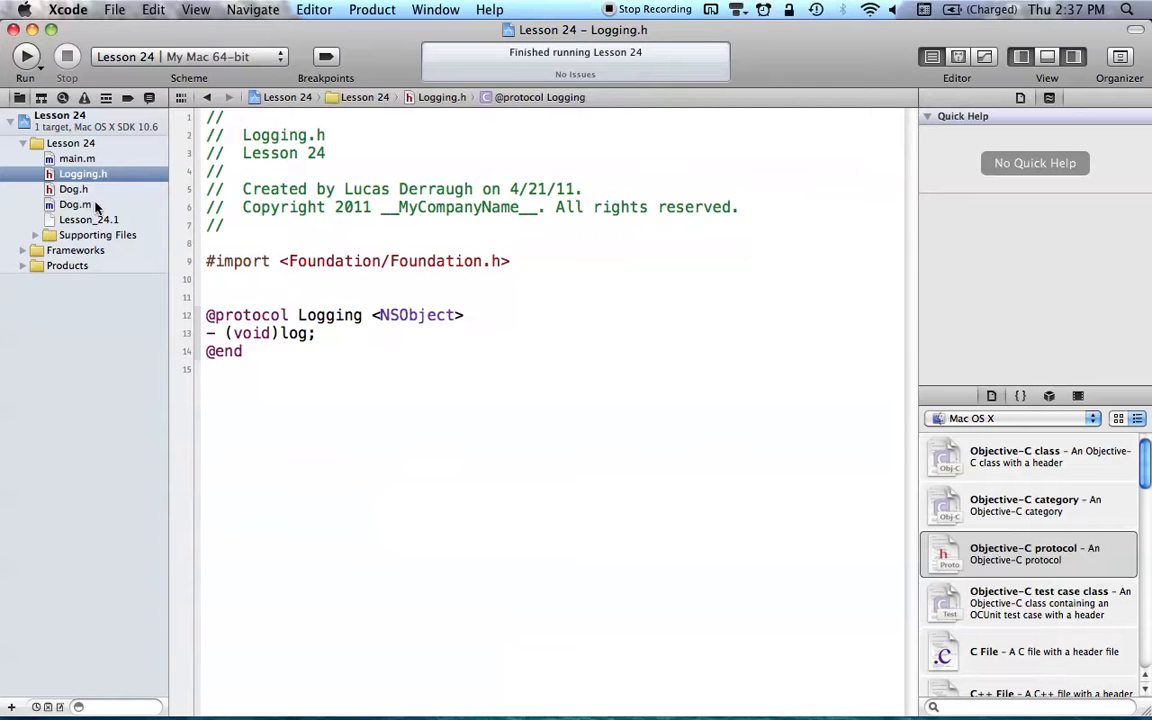
pyautogui.click(74, 204)
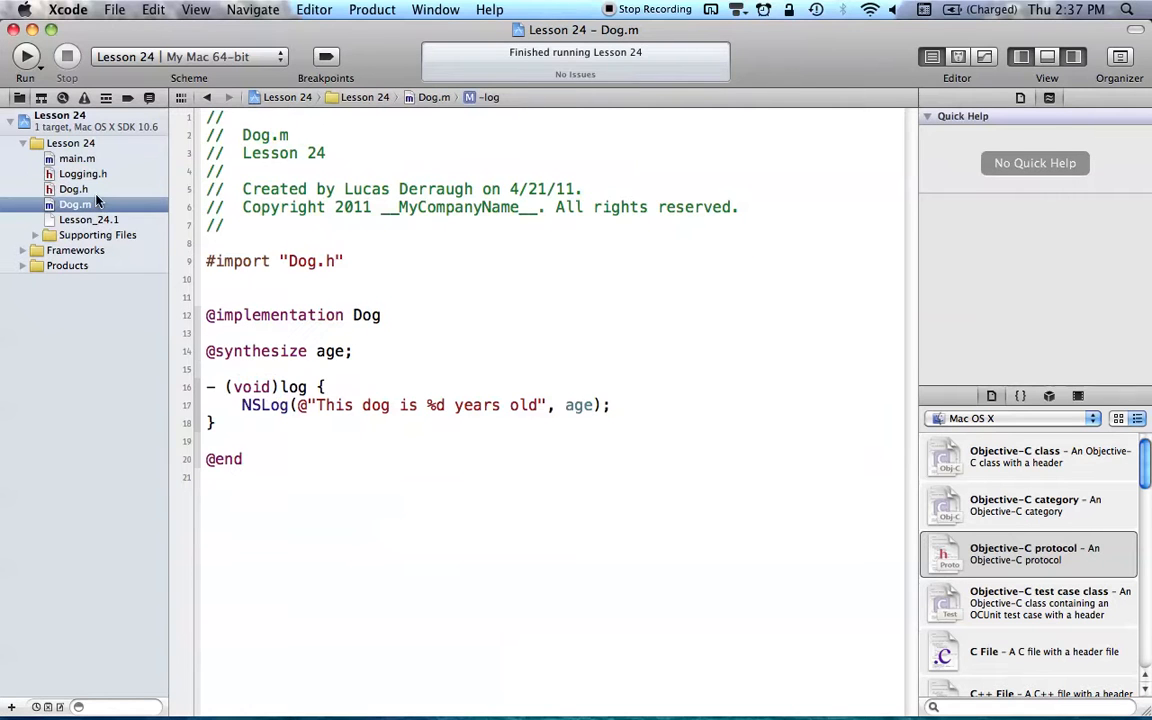
pyautogui.click(73, 188)
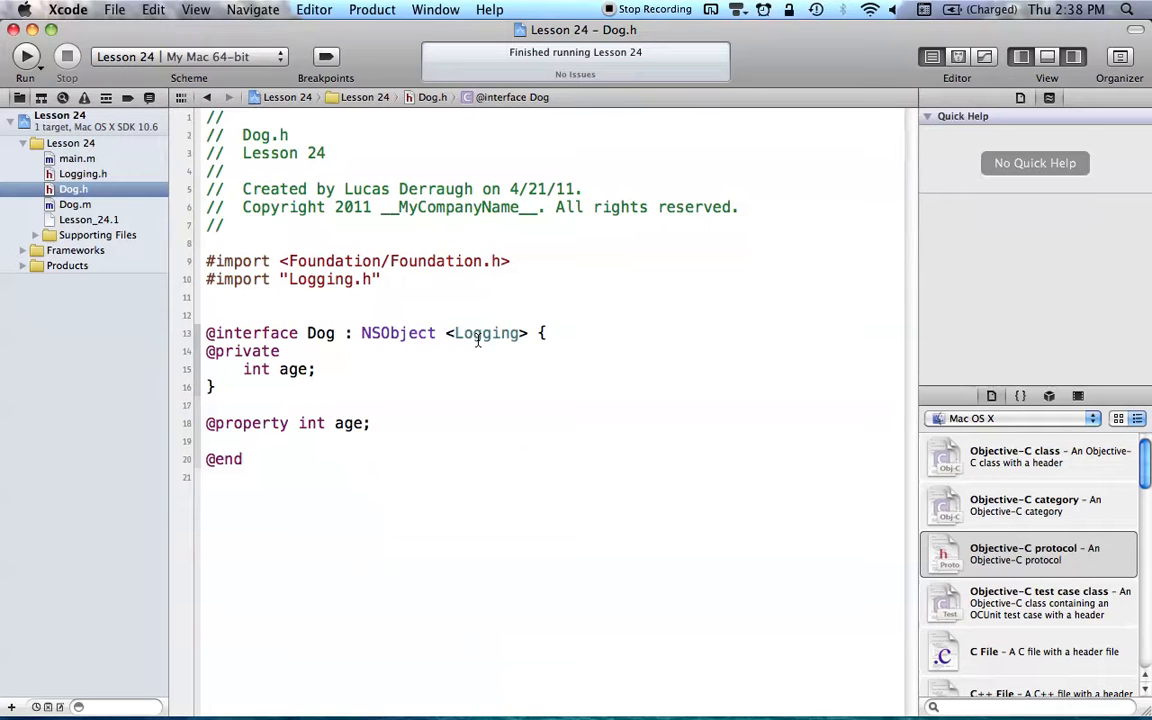
pyautogui.click(74, 204)
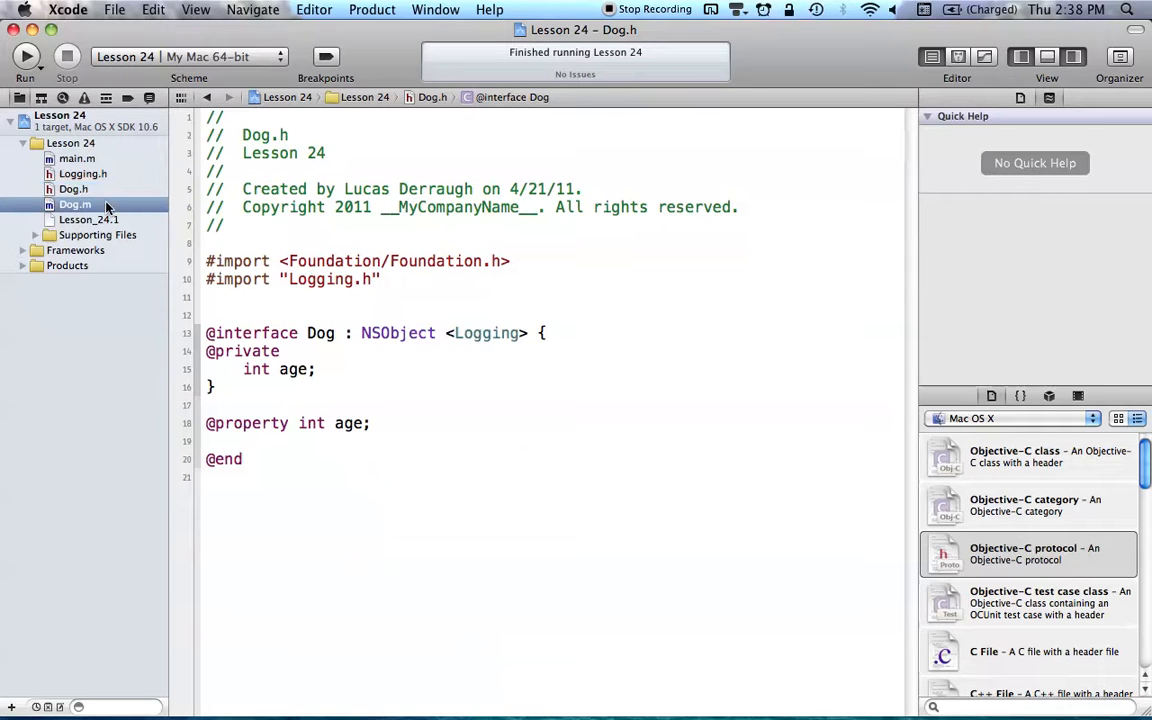
pyautogui.click(75, 204)
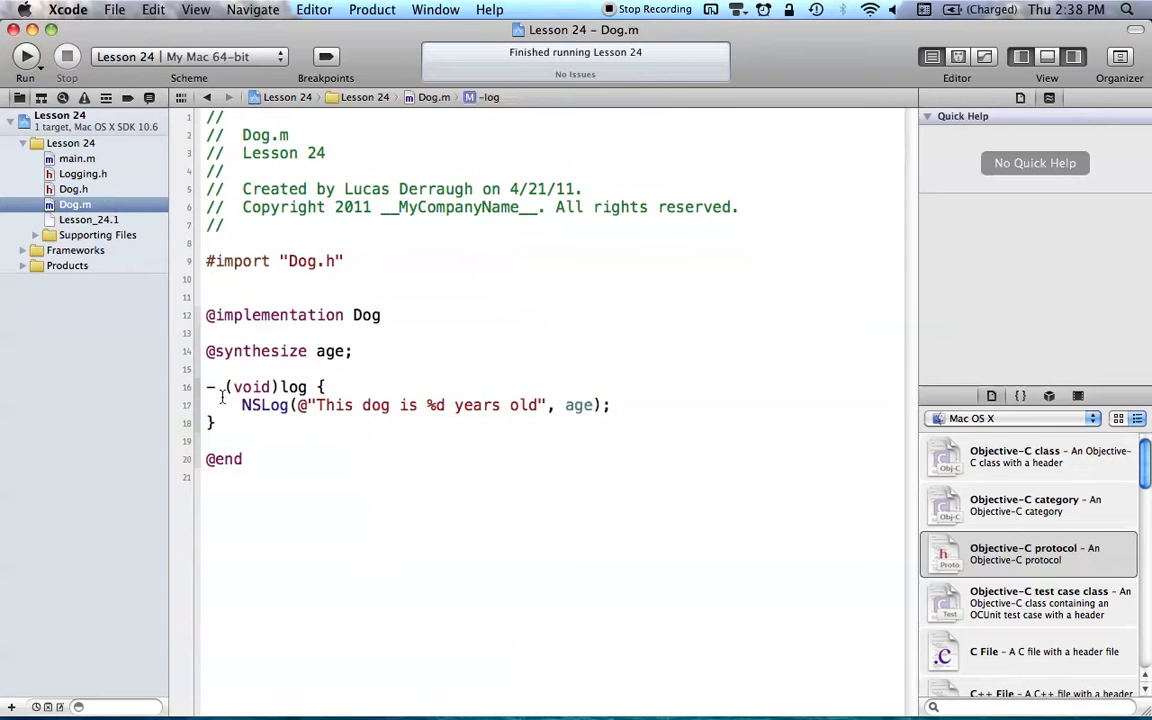
pyautogui.click(77, 158)
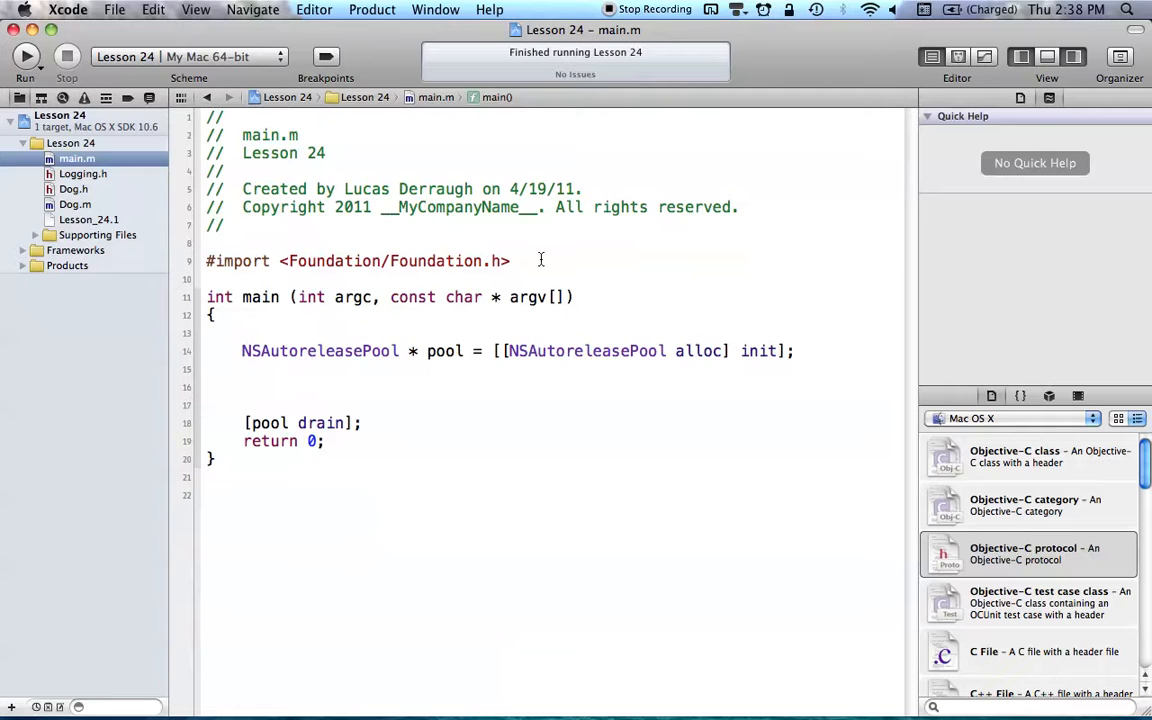
# Import "Dog.h" in main.m and create 'Dog *dog = [[Dog alloc] init];'.
pyautogui.write('#import "Dog.h')
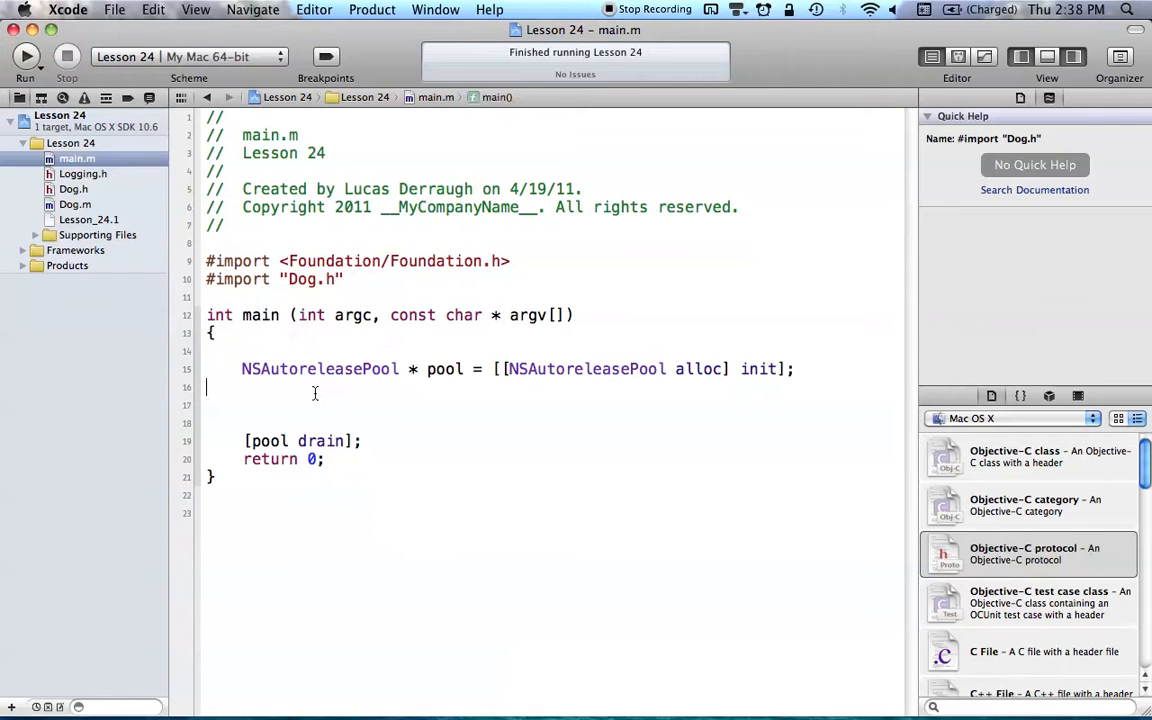
pyautogui.write('Dog')
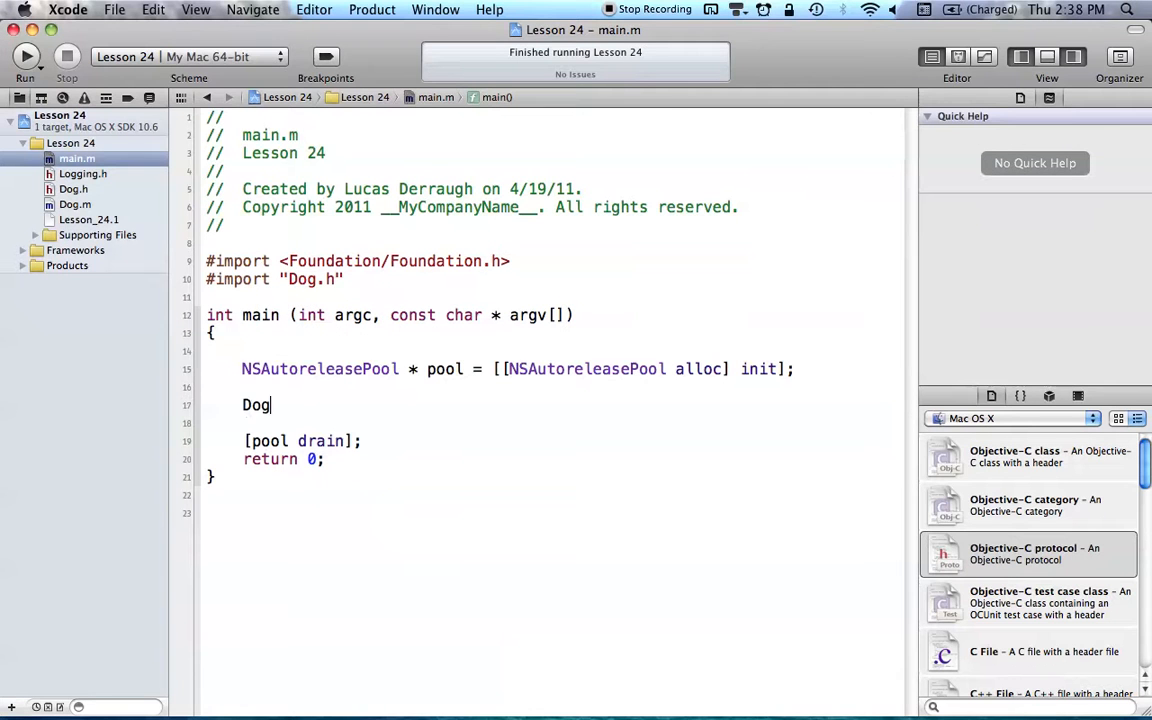
pyautogui.write('*dog')
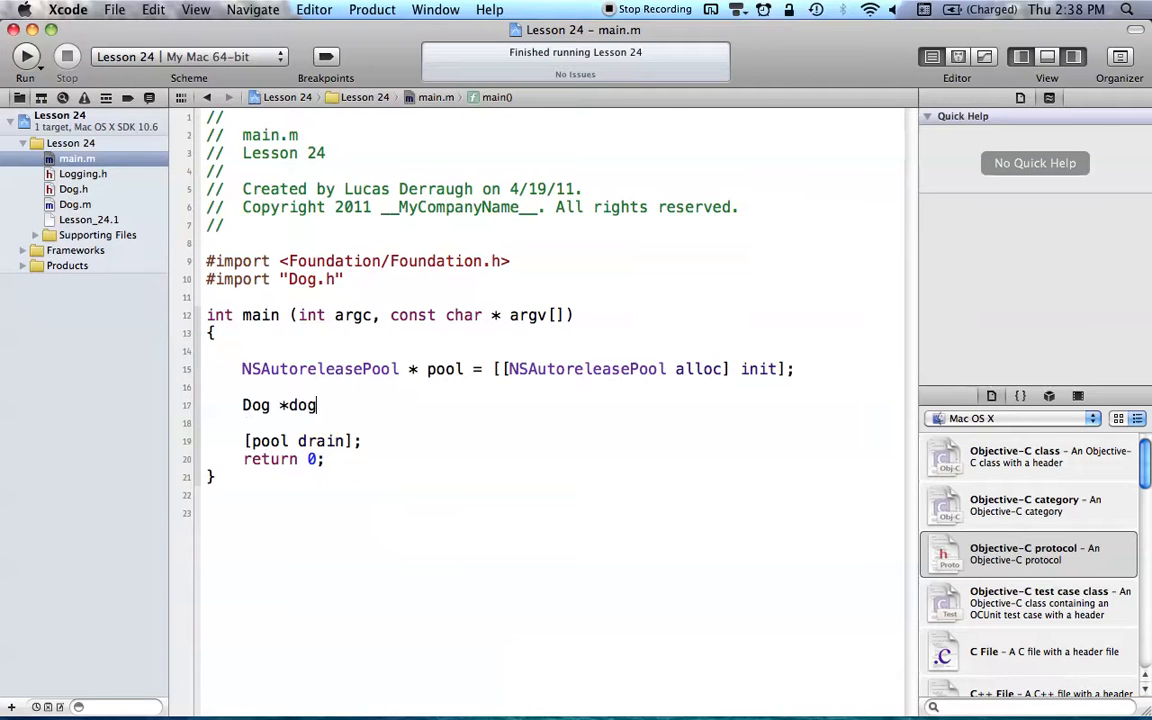
pyautogui.write('= []')
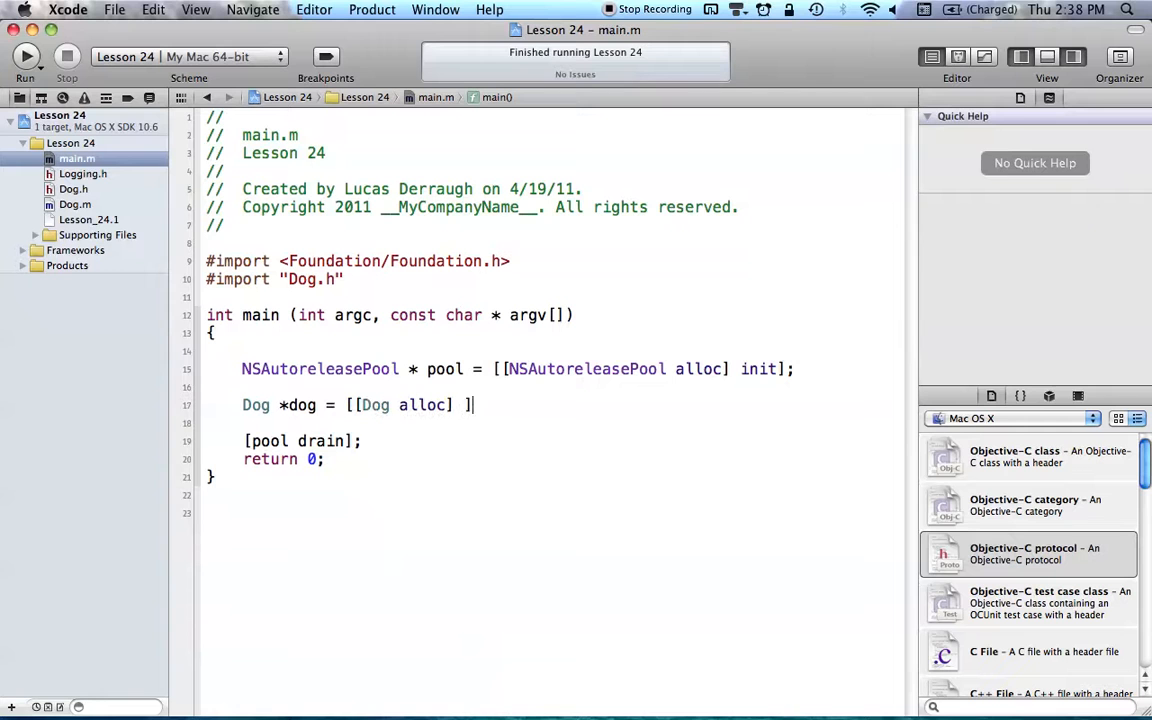
pyautogui.write('init];')
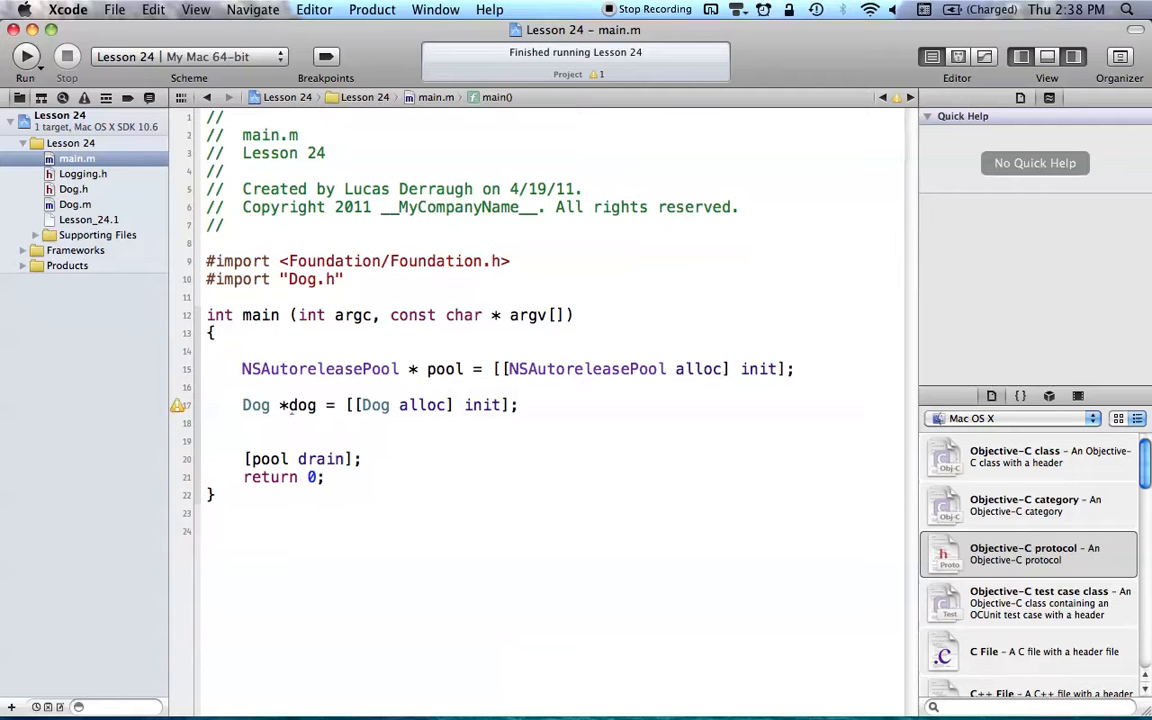
# Set the dog's age to 6 with setAge and call [dog log].
pyautogui.write('[]')
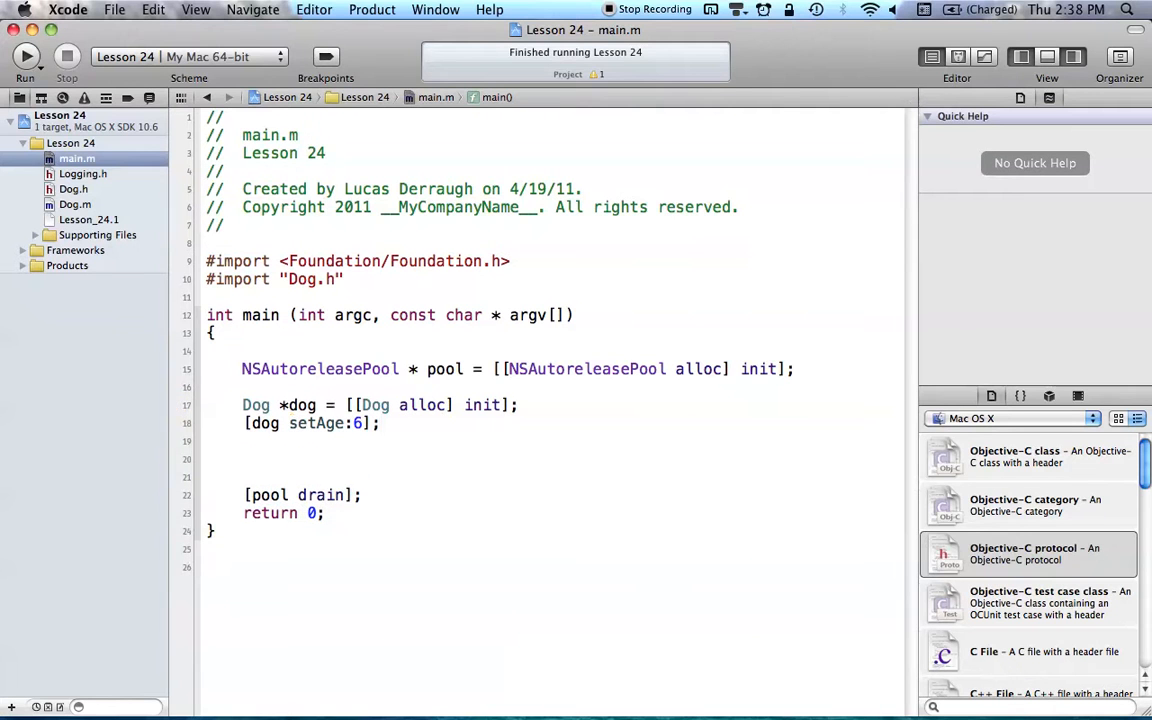
pyautogui.click(243, 458)
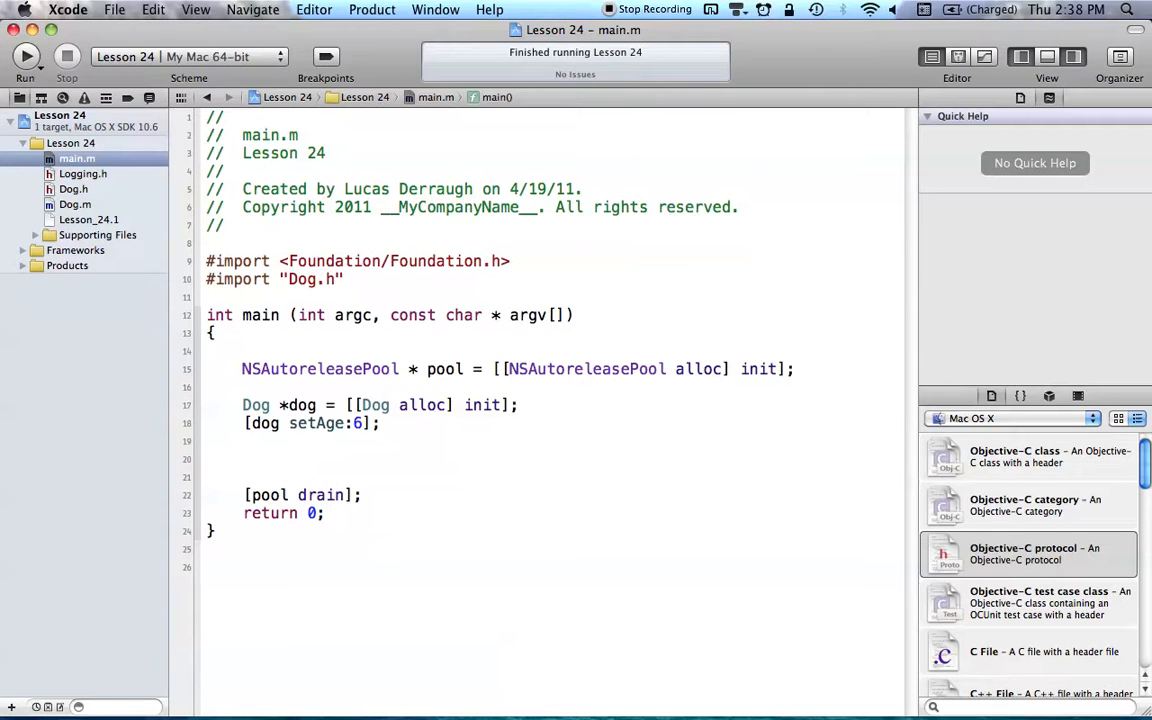
pyautogui.write('[dog log];')
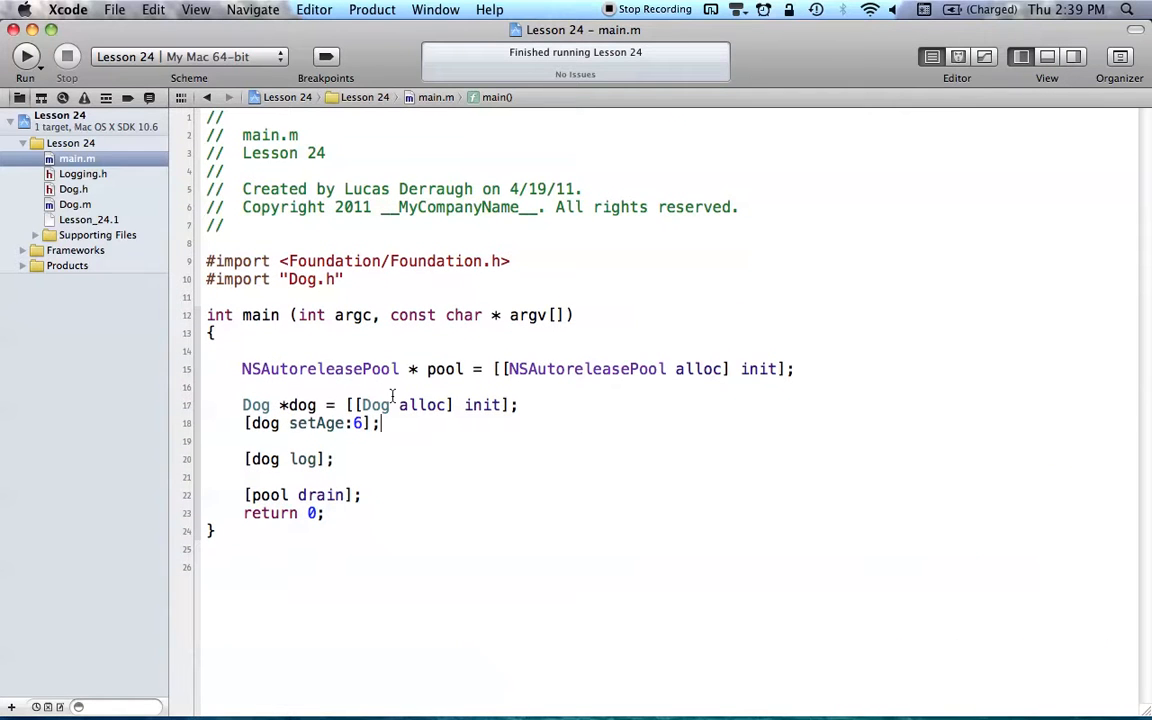
# Review Logging.h, Dog.h (highlighting its adopted Logging protocol) and Dog.m, ending back on Logging.h.
pyautogui.click(83, 173)
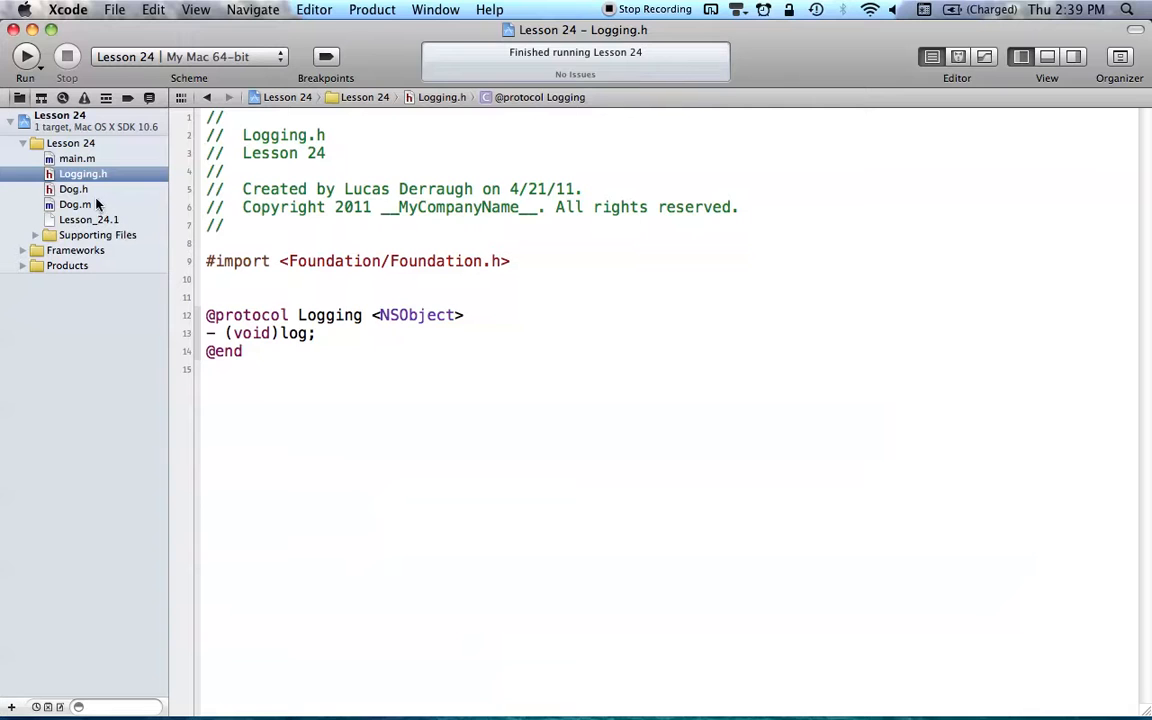
pyautogui.click(73, 189)
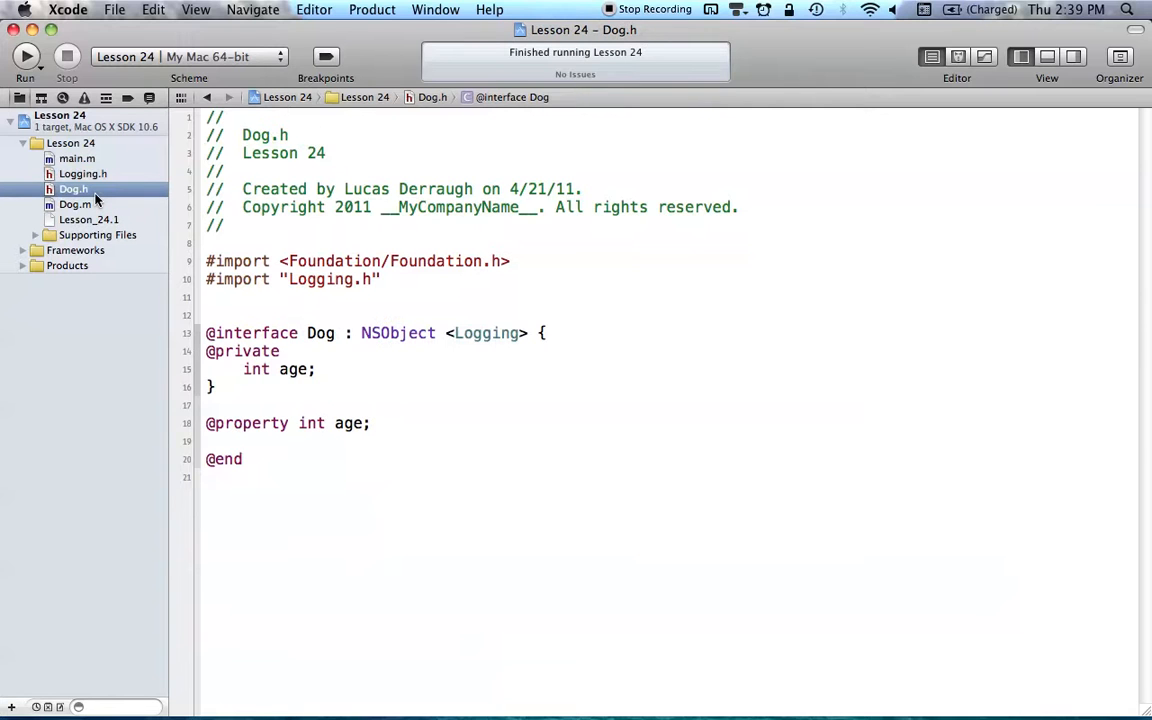
pyautogui.doubleClick(488, 333)
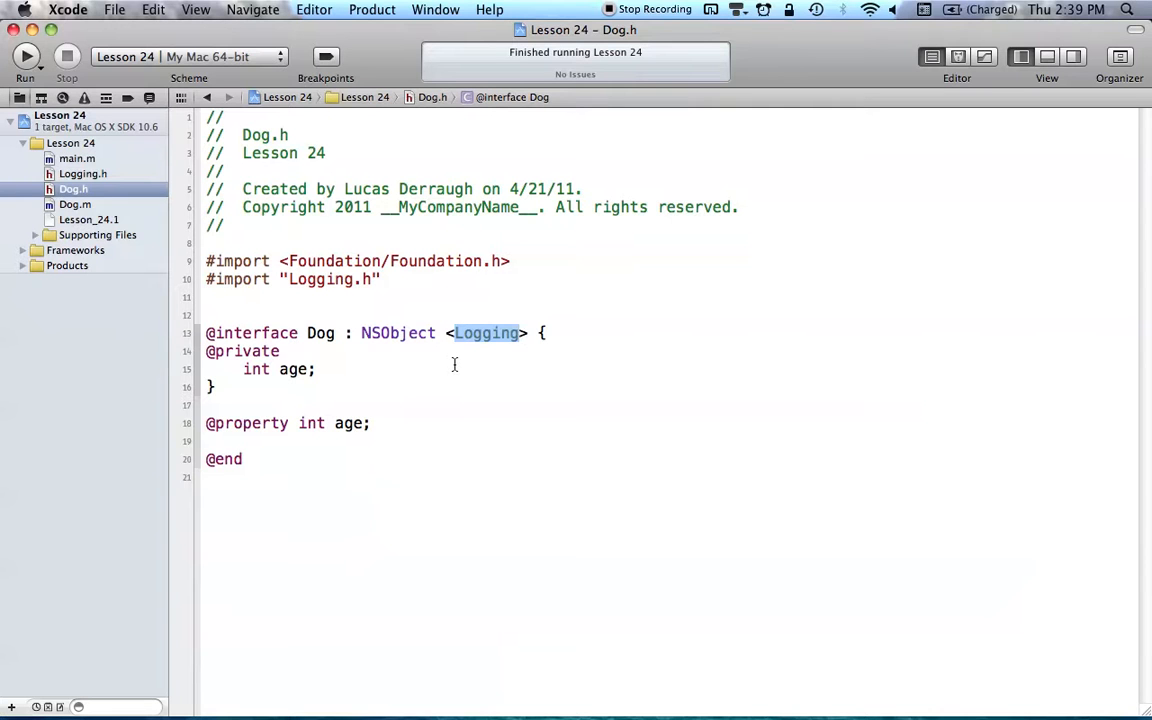
pyautogui.moveTo(358, 340)
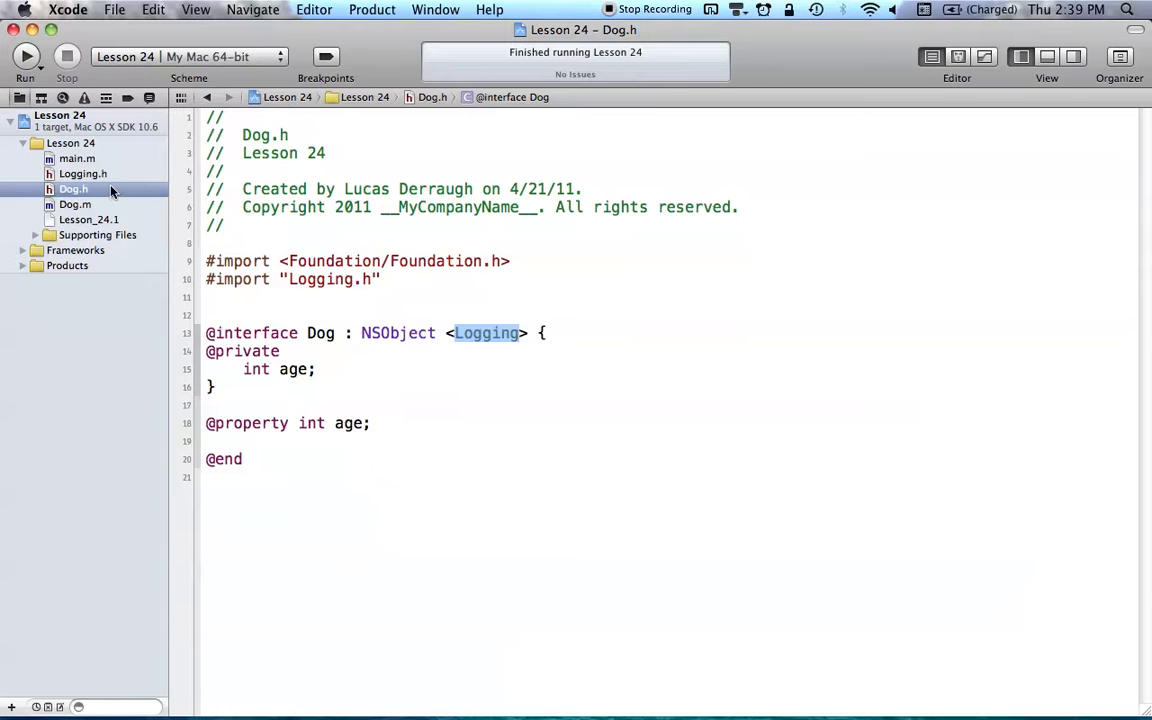
pyautogui.click(74, 204)
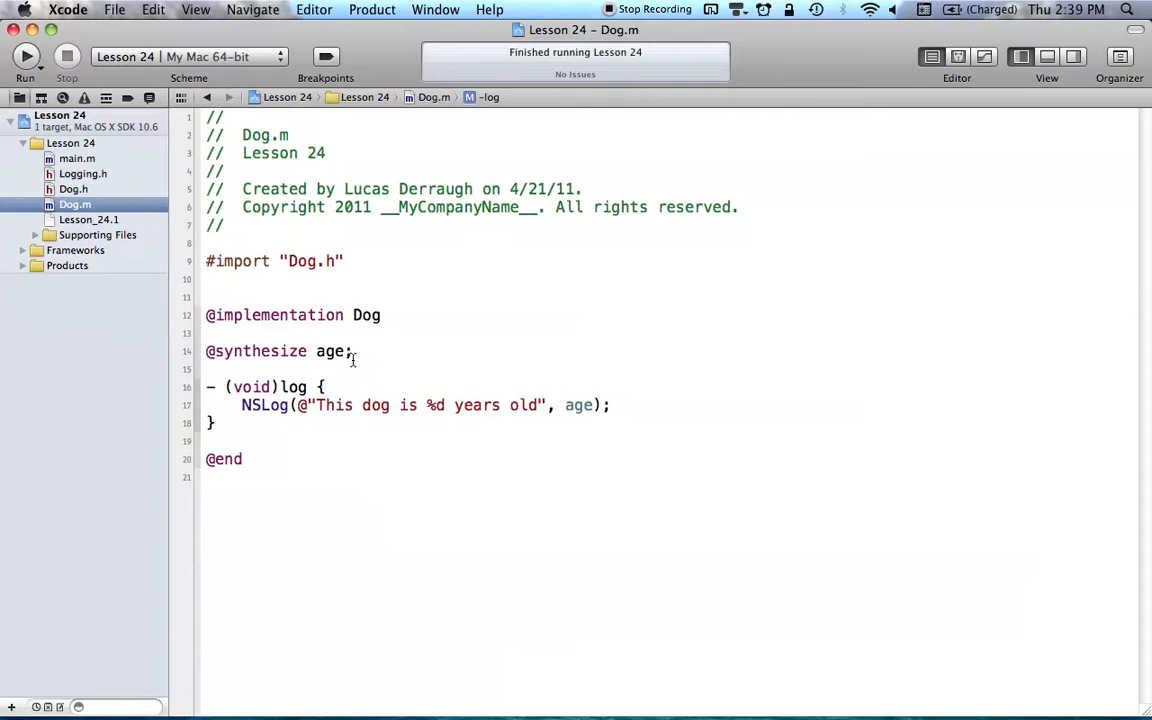
pyautogui.moveTo(193, 204)
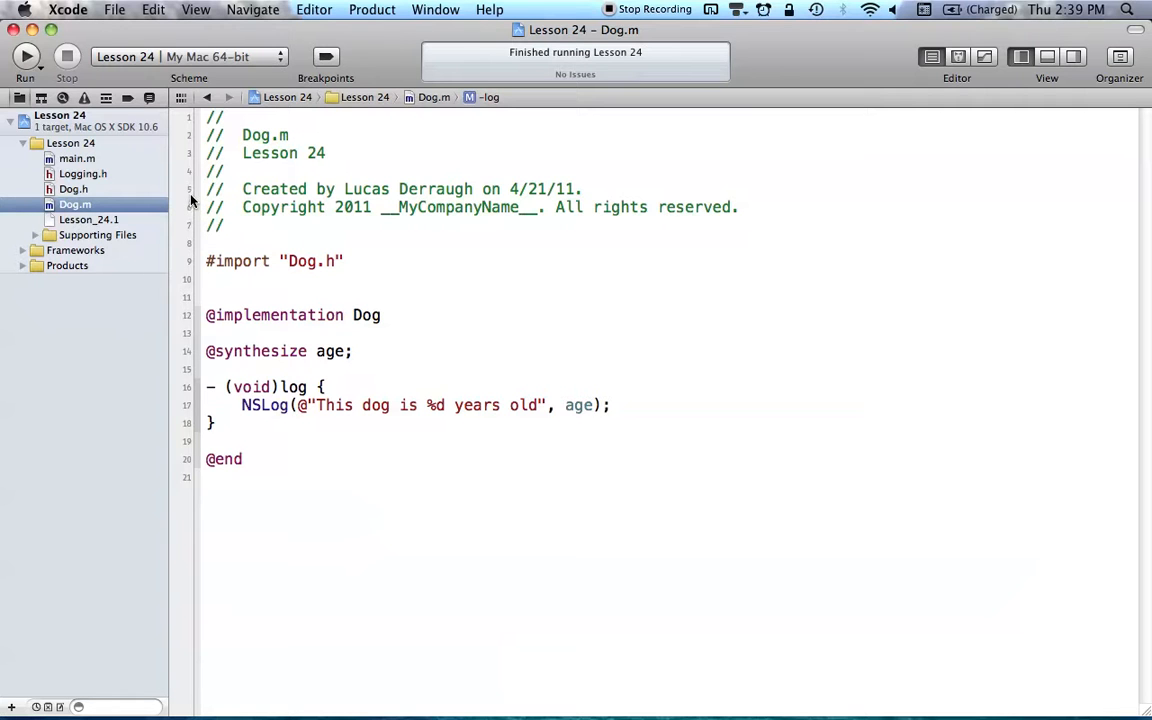
pyautogui.click(83, 173)
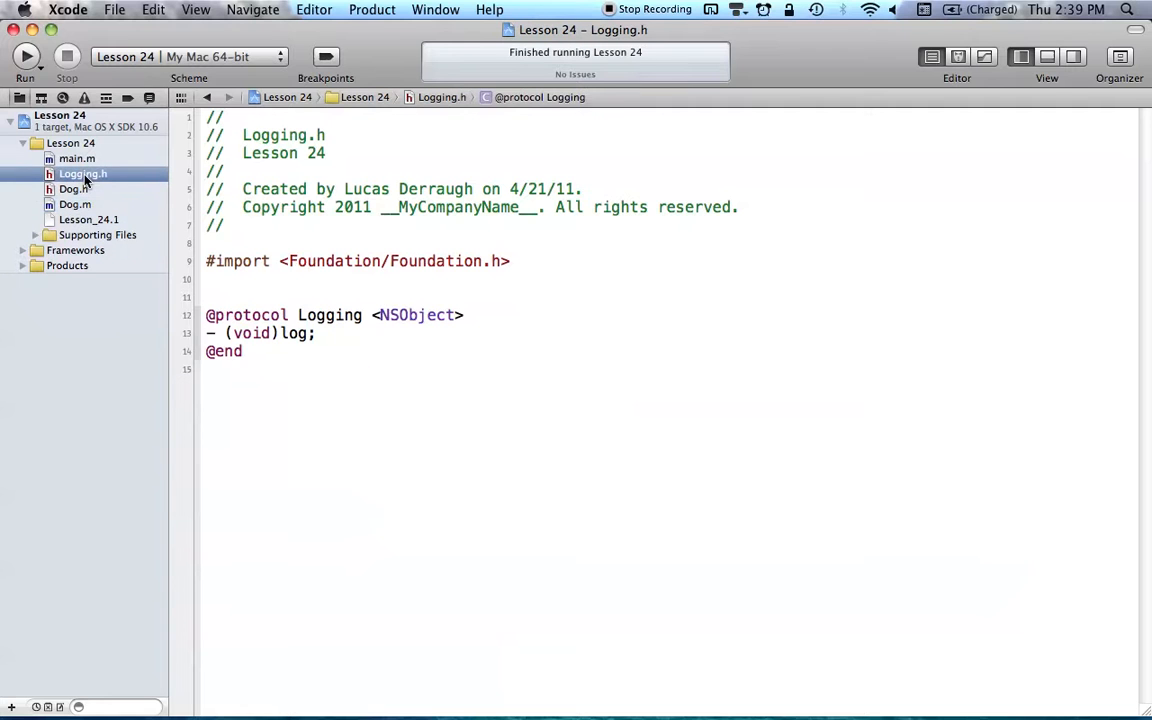